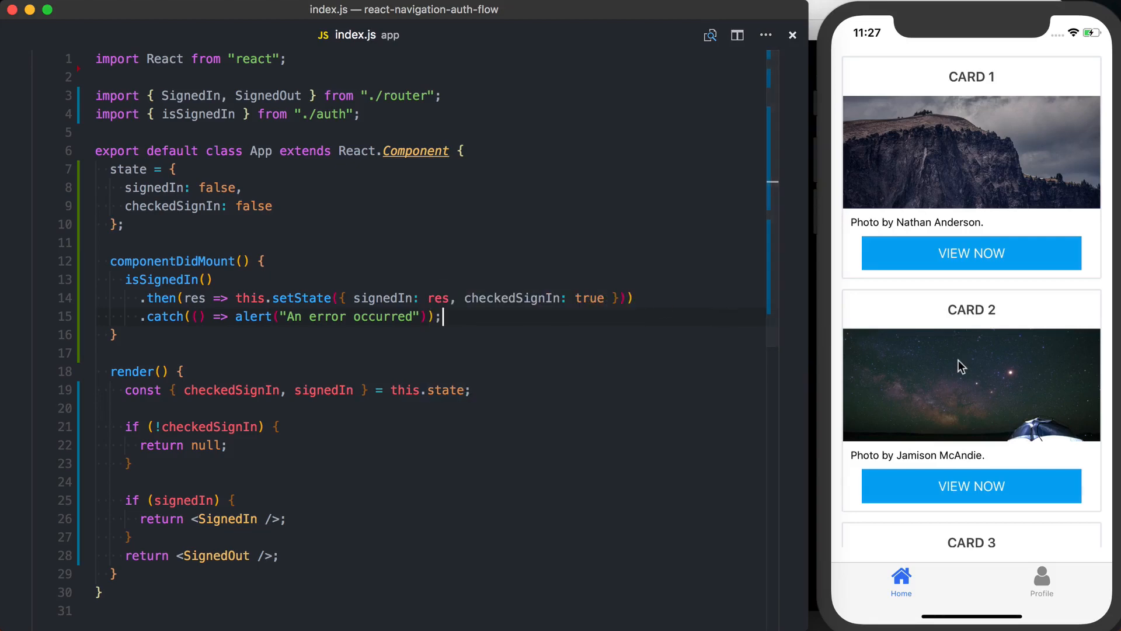
Tour the app: Profile, sign out, Sign In, back to Sign Up, sign up, Profile again
scroll(down, 3)
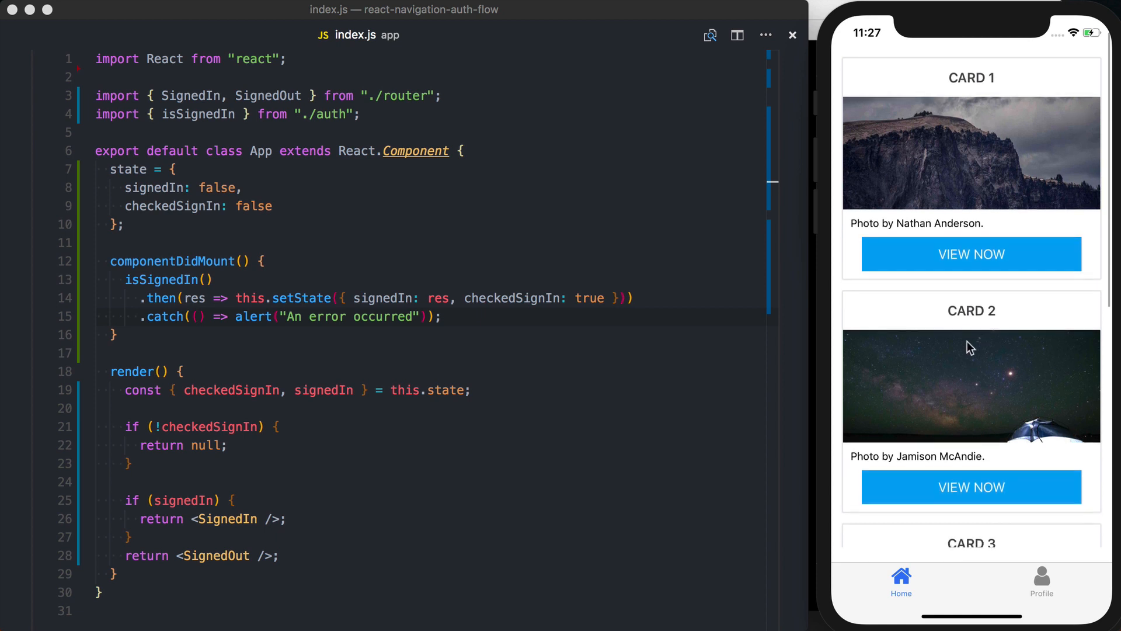
click(1041, 580)
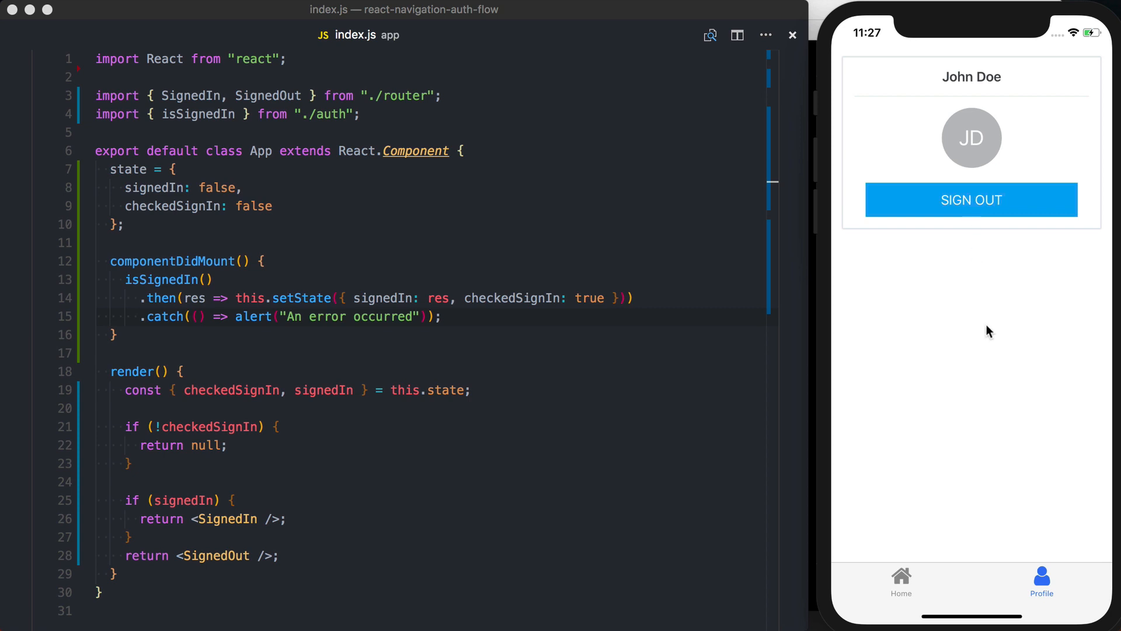
click(971, 200)
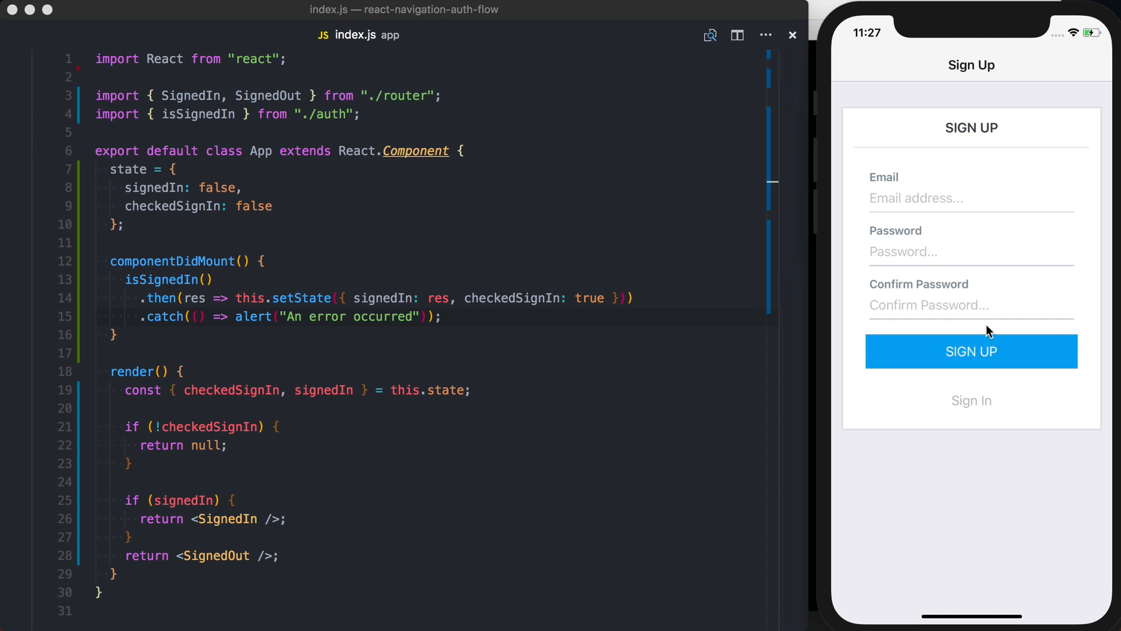
mouse_move(976, 412)
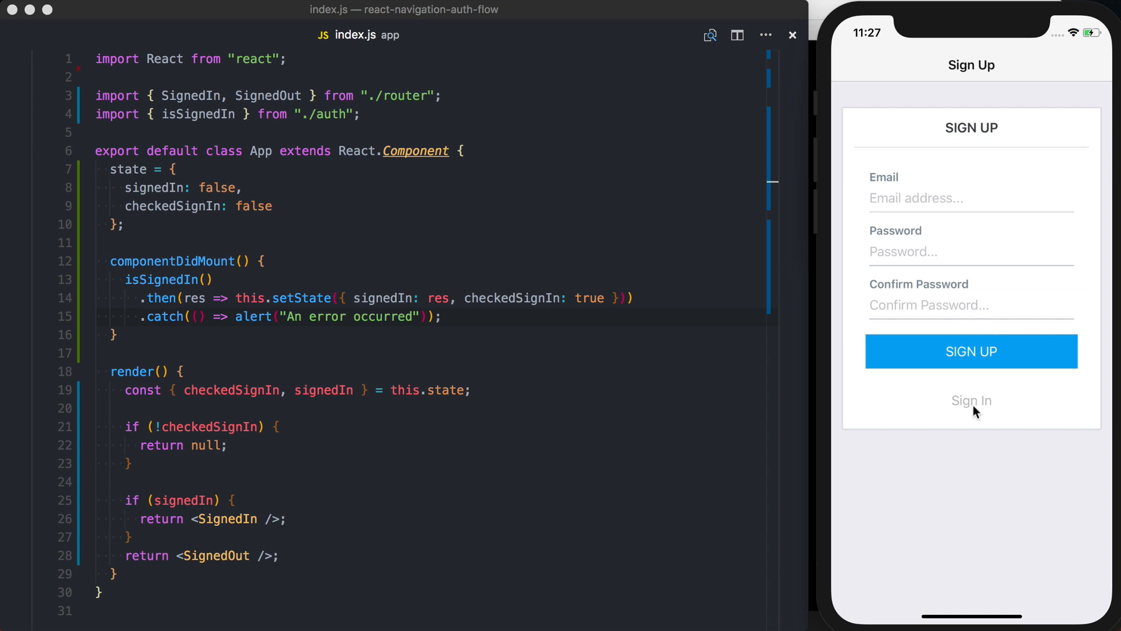
click(972, 401)
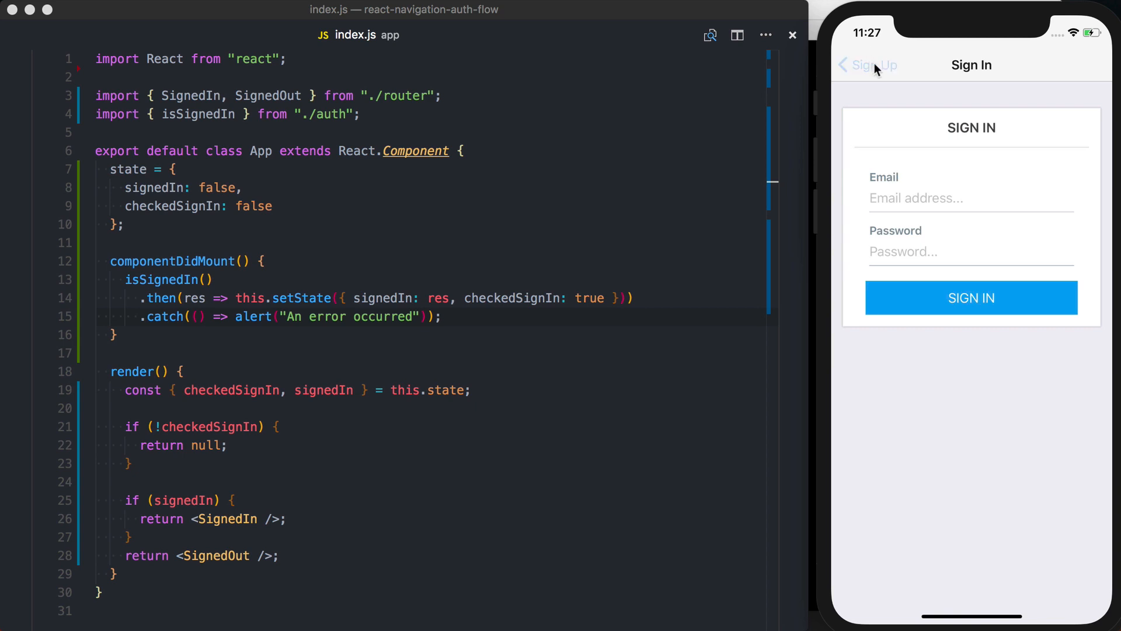
click(868, 64)
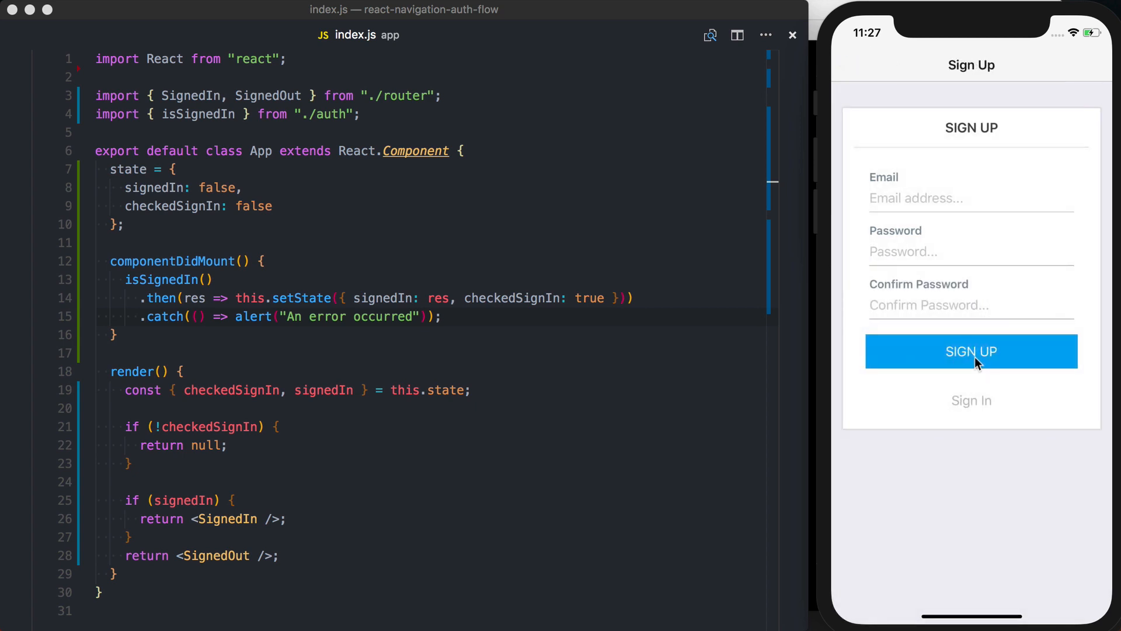
click(971, 351)
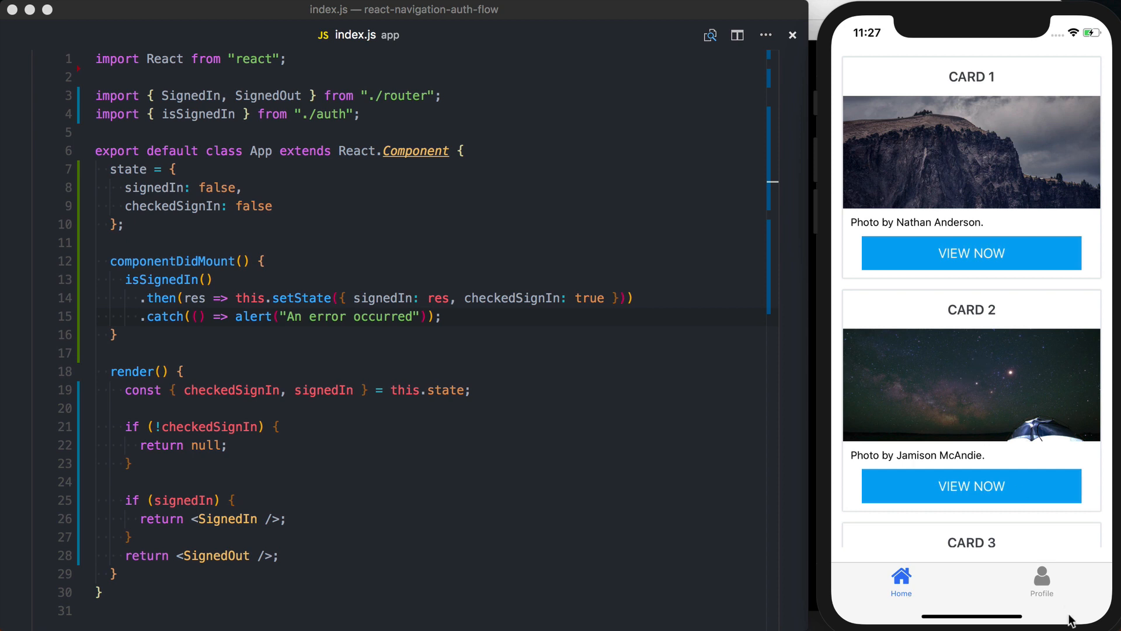
click(1041, 581)
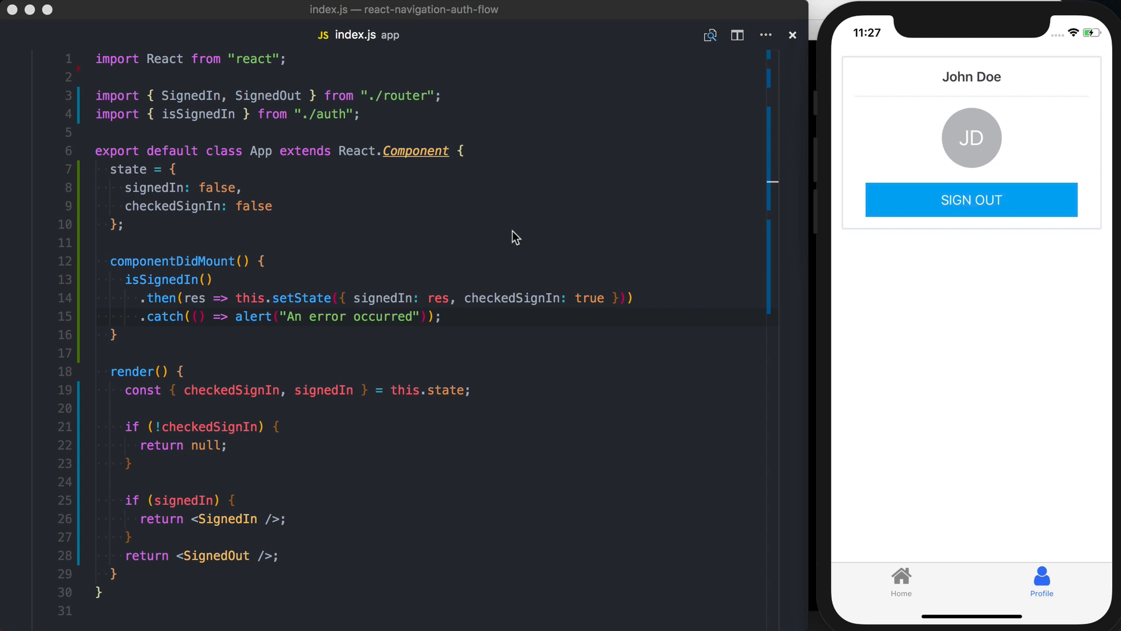
mouse_move(871, 285)
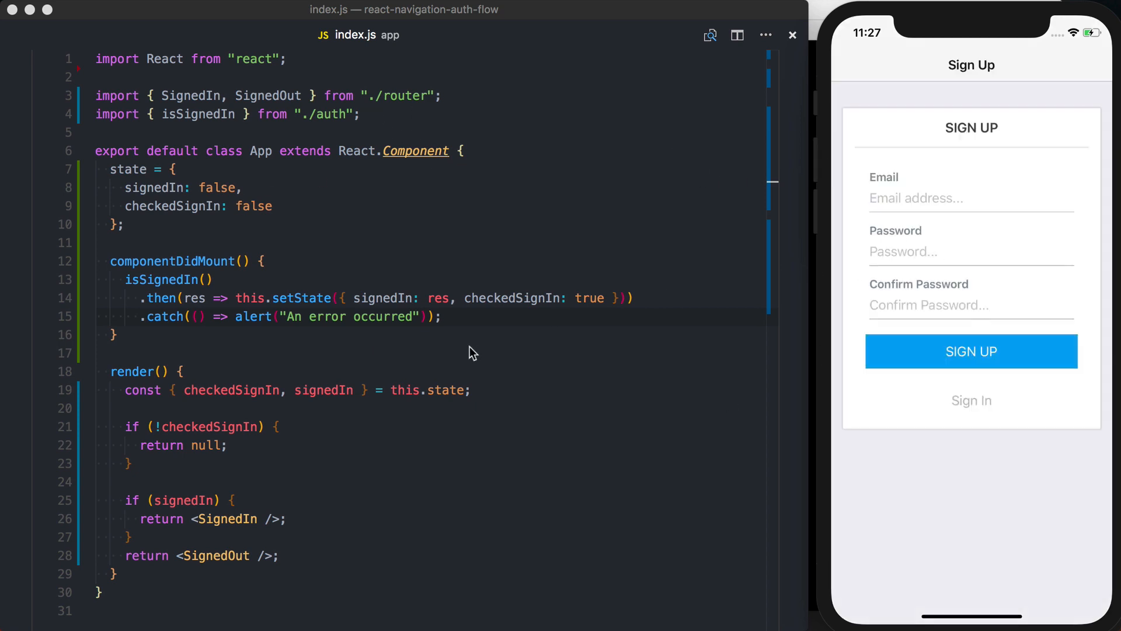
mouse_move(280, 332)
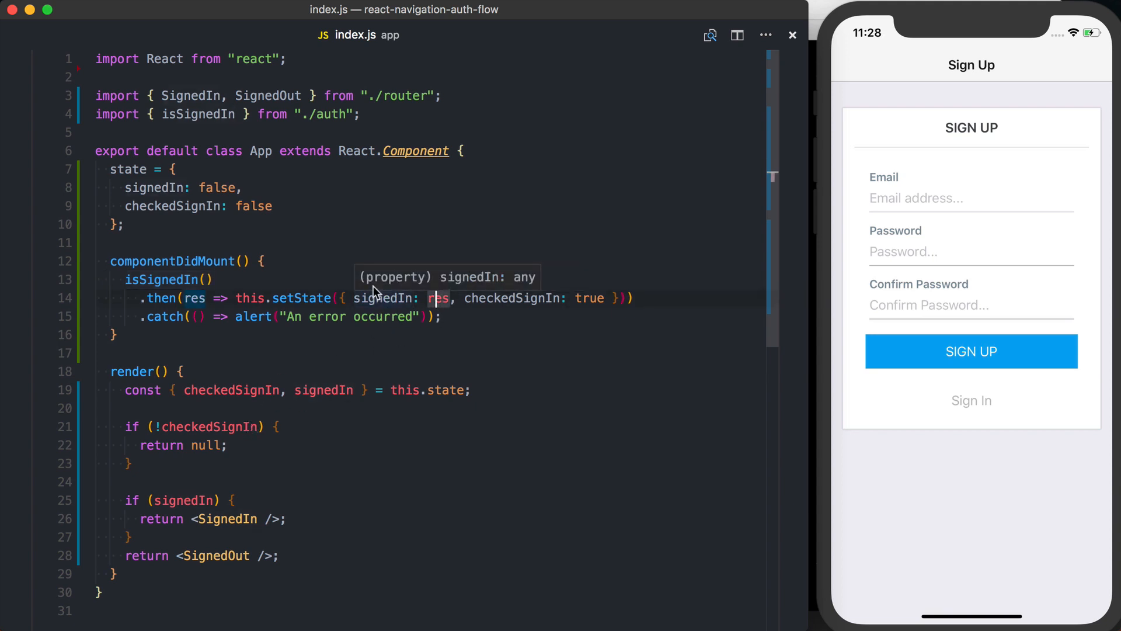
mouse_move(227, 465)
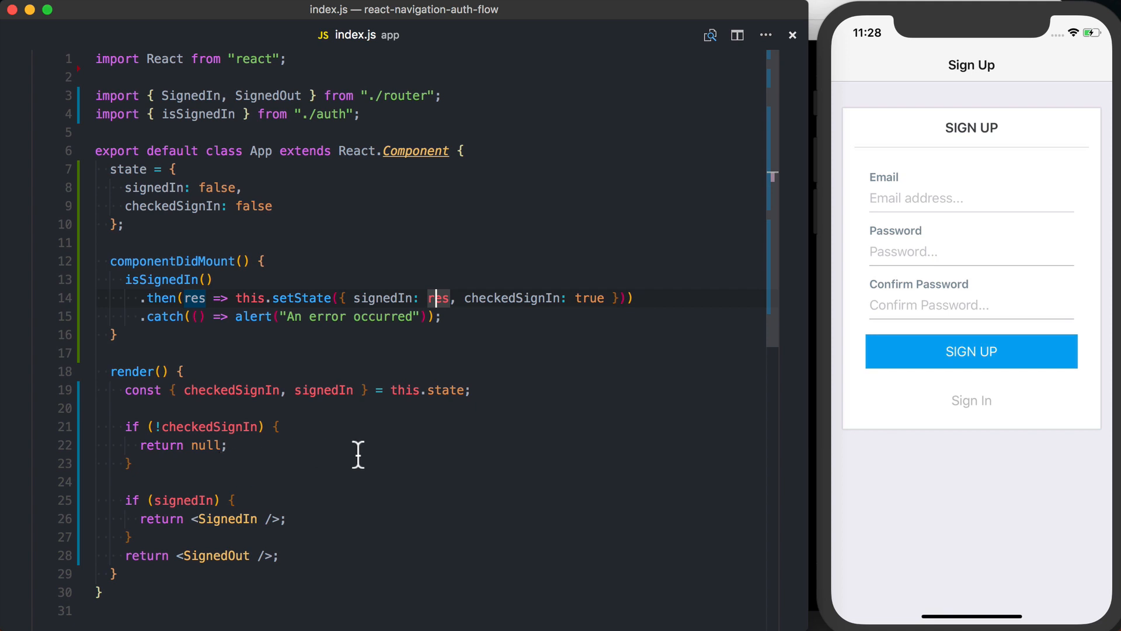
Highlight the null return in index.js's render while reviewing the layout logic
double_click(512, 298)
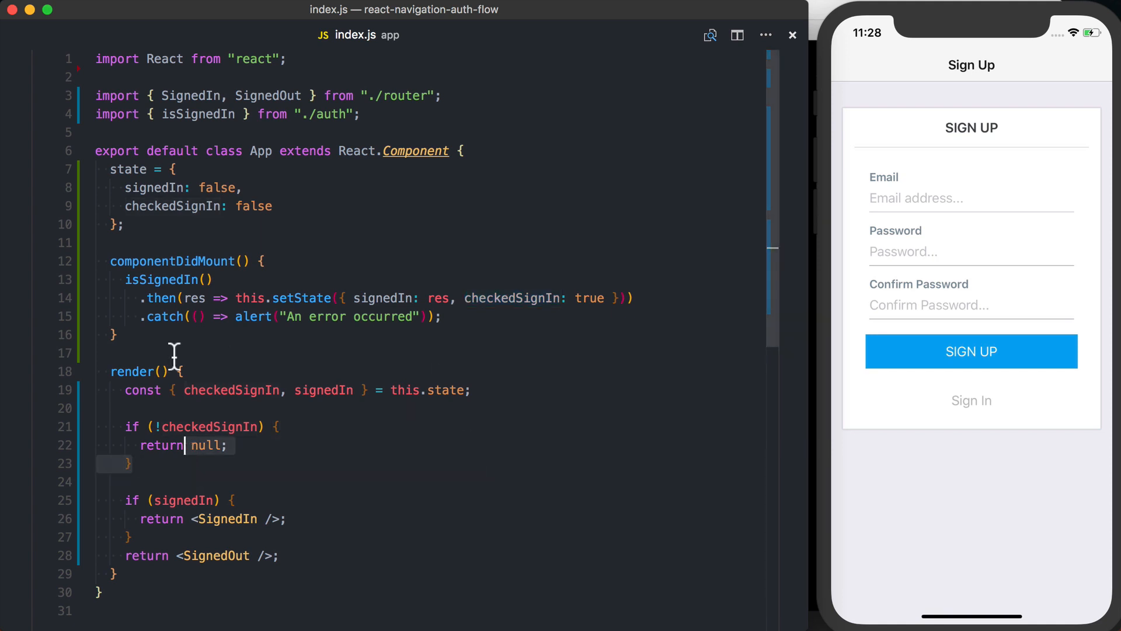
mouse_move(413, 108)
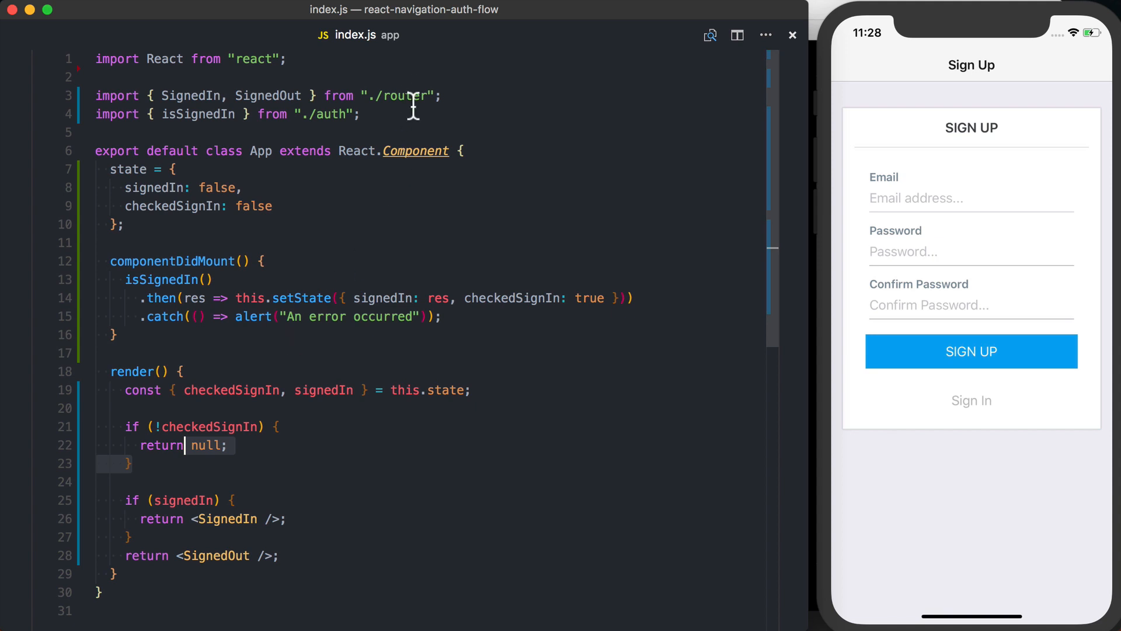
mouse_move(655, 197)
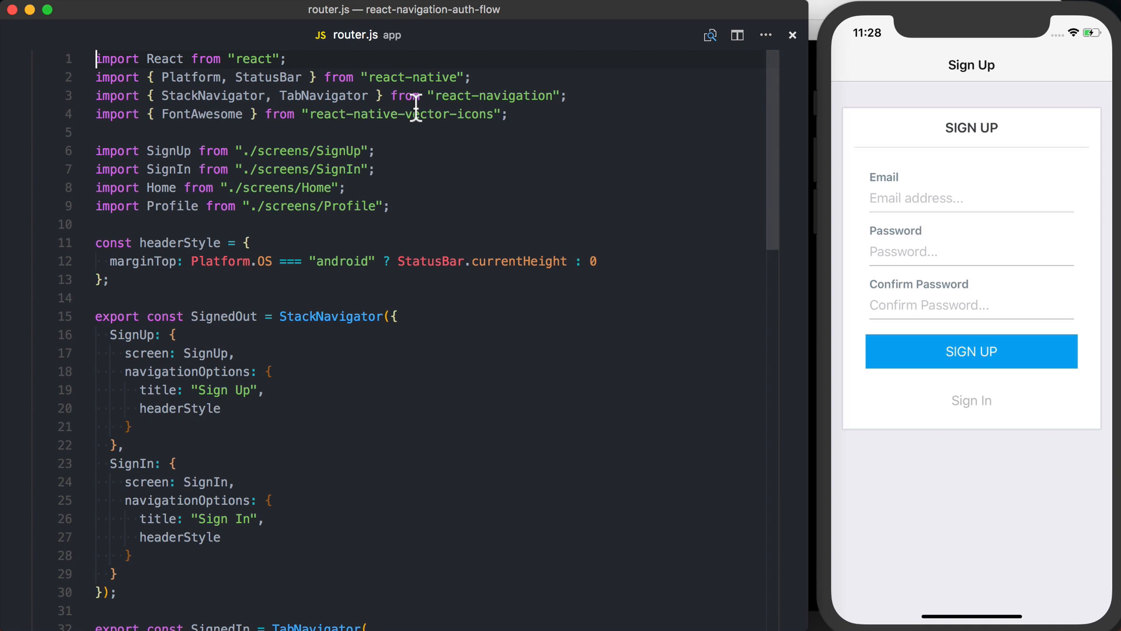
Scroll through router.js's navigators down to the end of the file
scroll(down, 3)
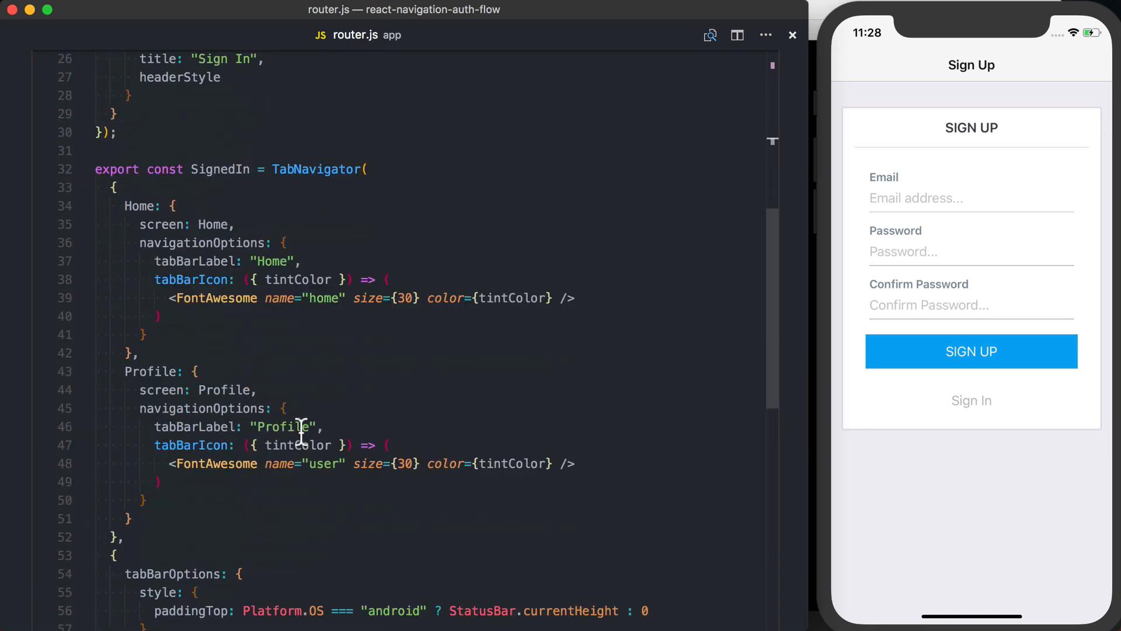
scroll(down, 3)
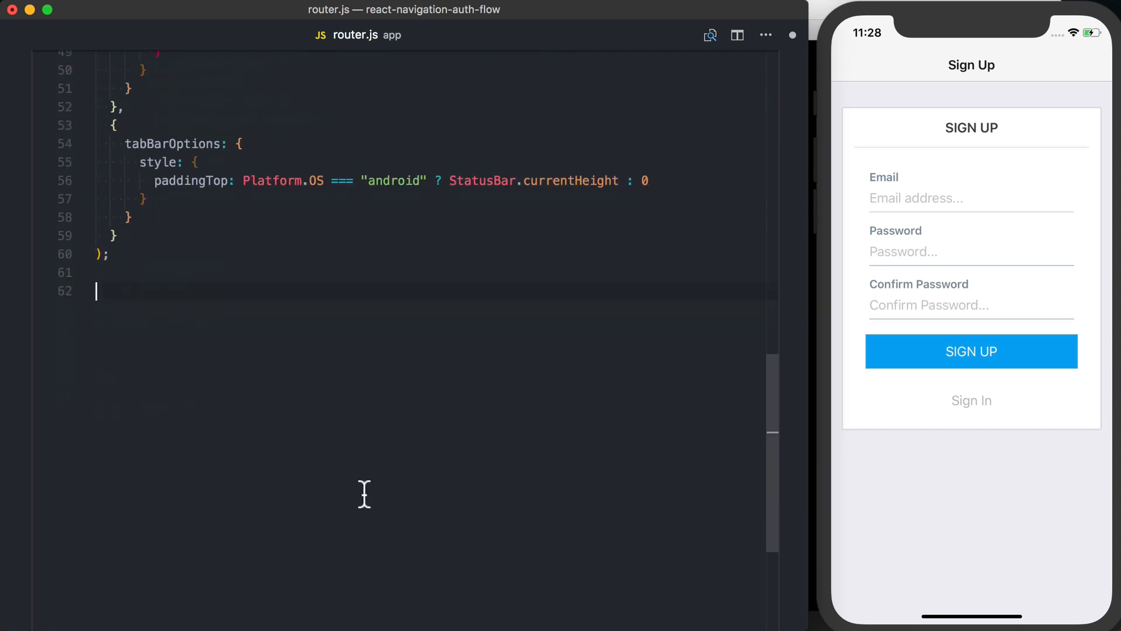
Type 'export const createRootNavigator = (signedIn = false) {' on line 62
text(export co)
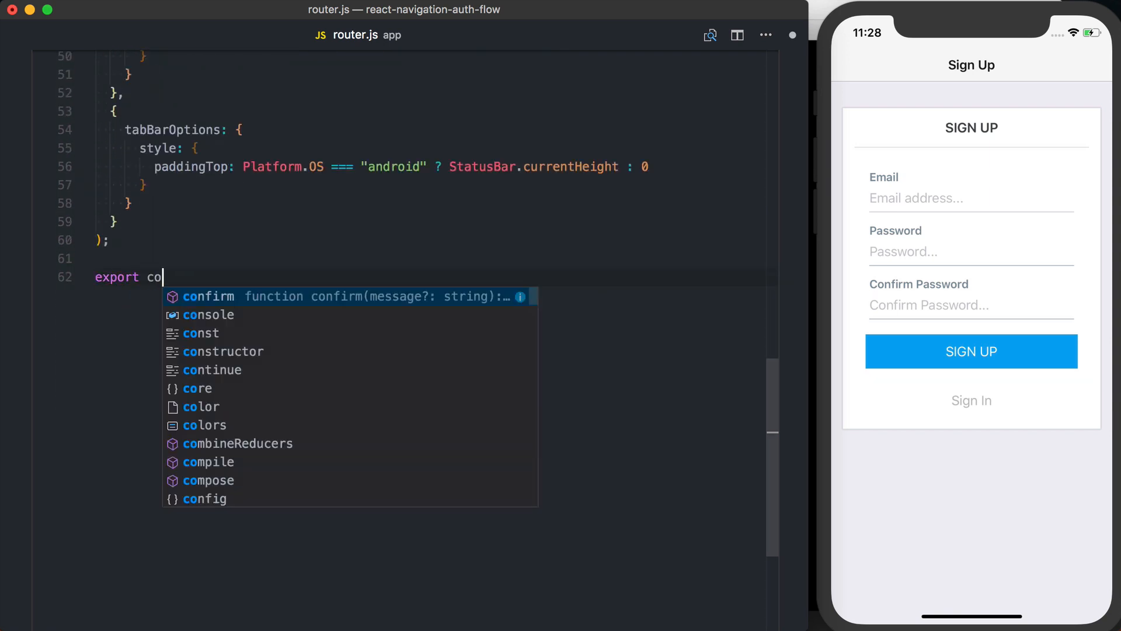
text(nst cre)
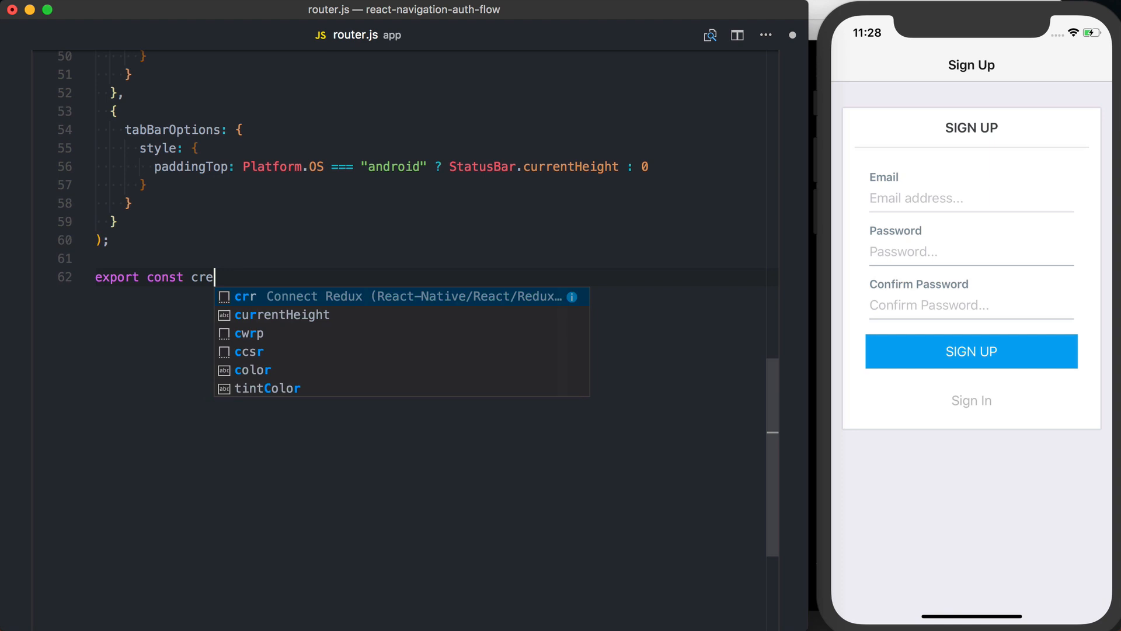
text(ateRootNaviga)
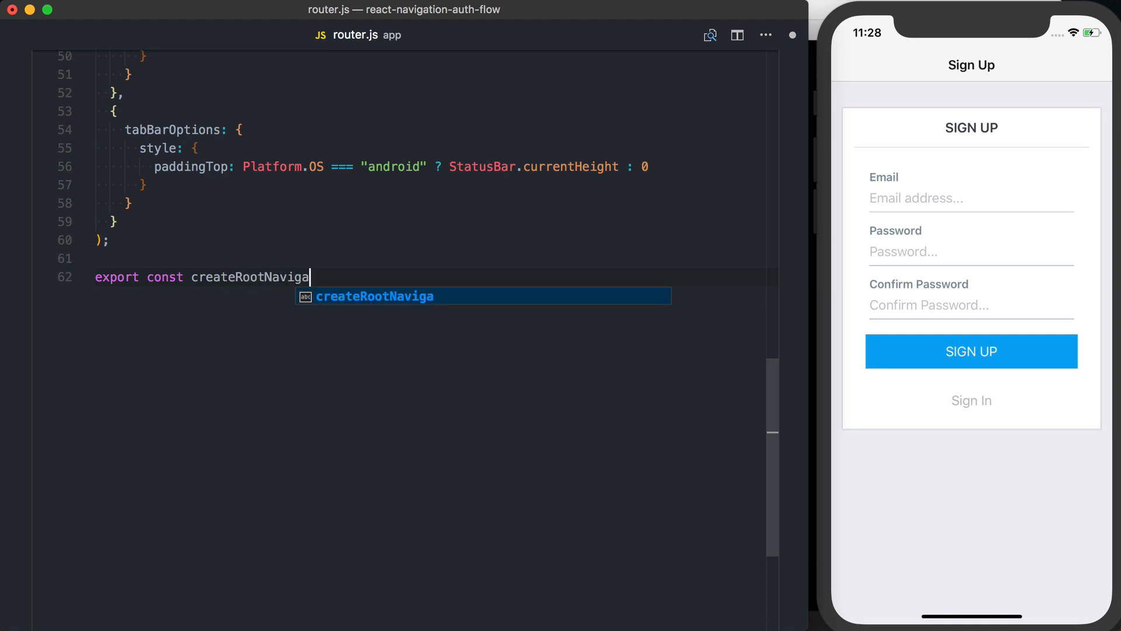
text(tor = (sig)
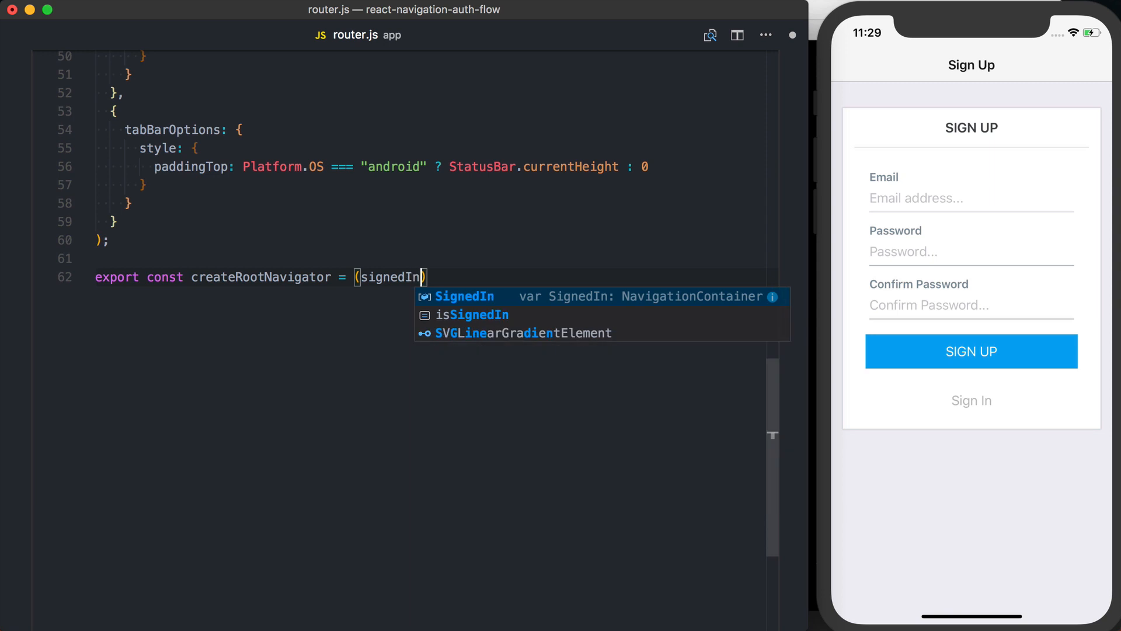
text(= false) {)
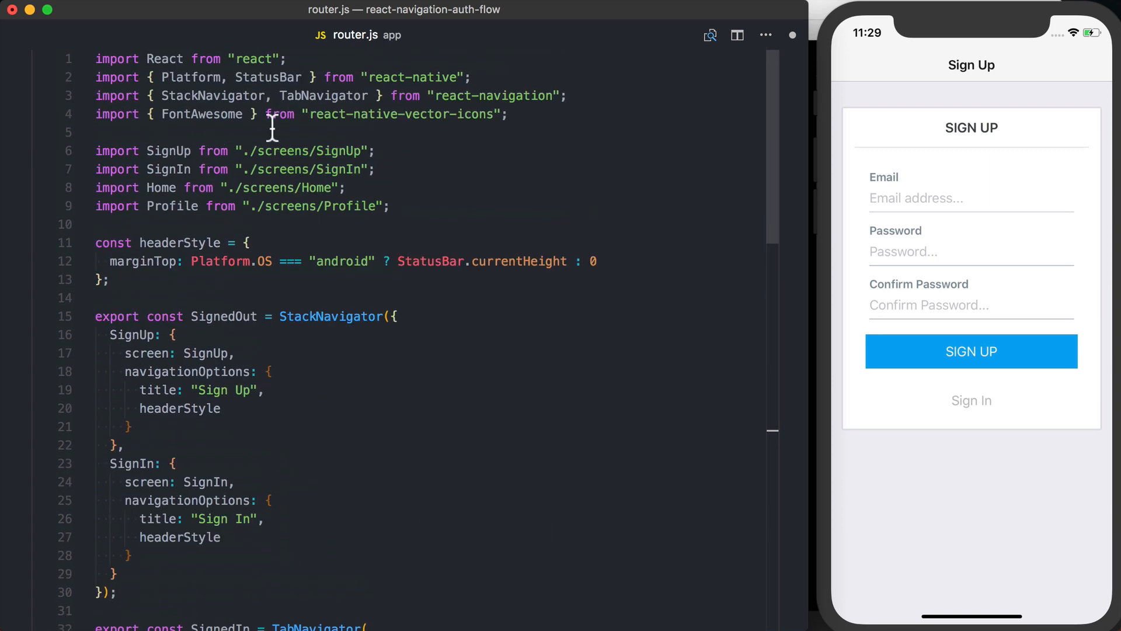
Append SwitchNavigator after TabNavigator in the react-navigation import
double_click(323, 95)
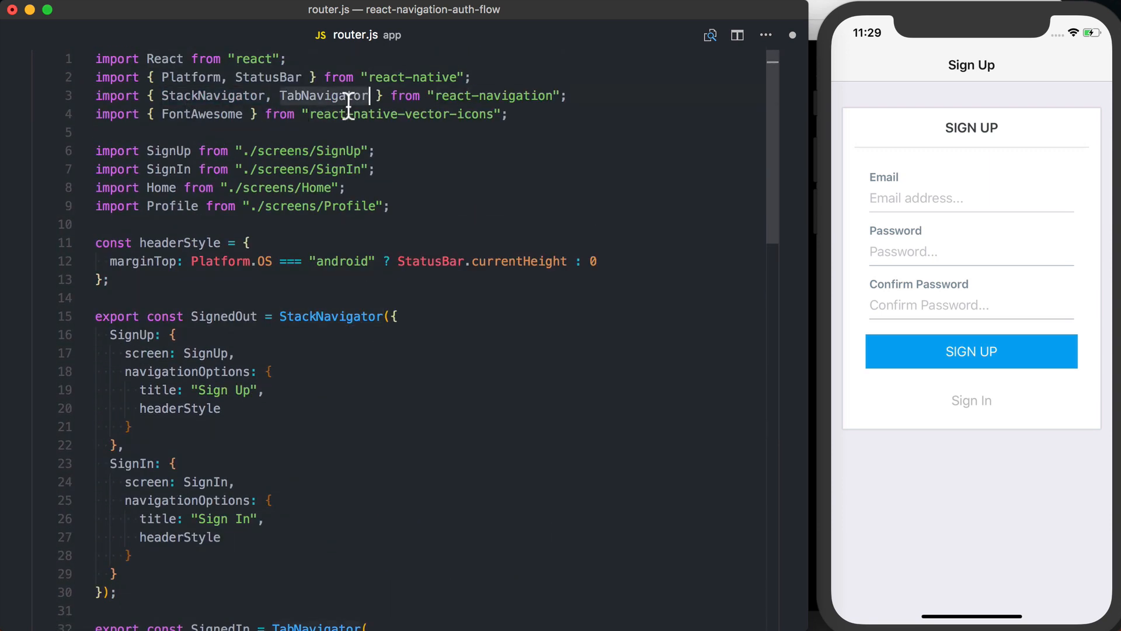
text(,)
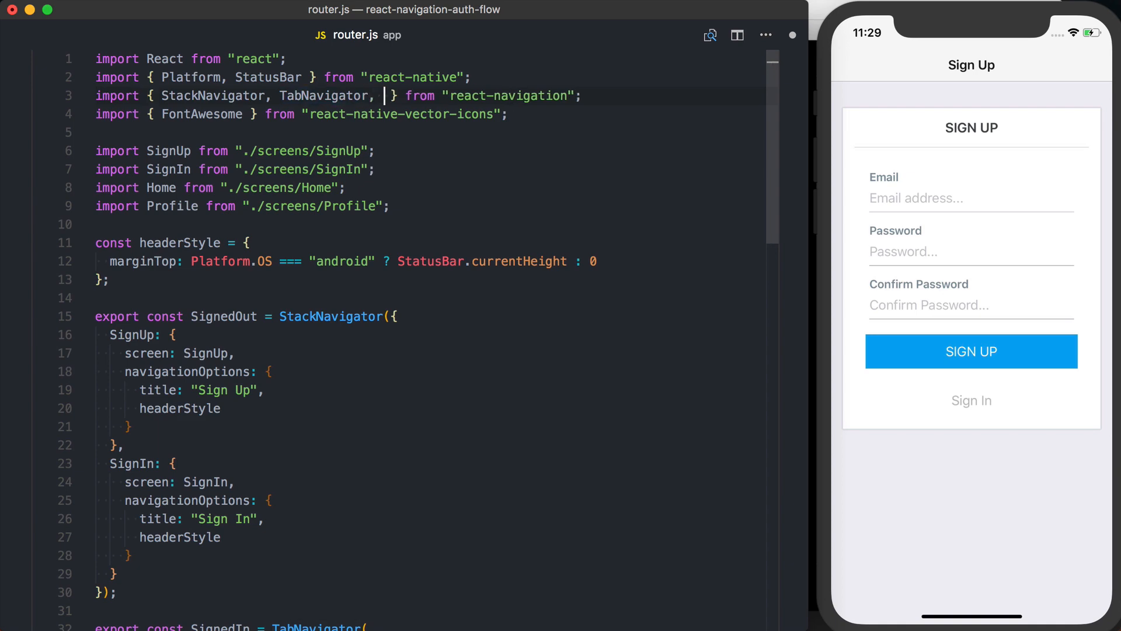
text(Switc)
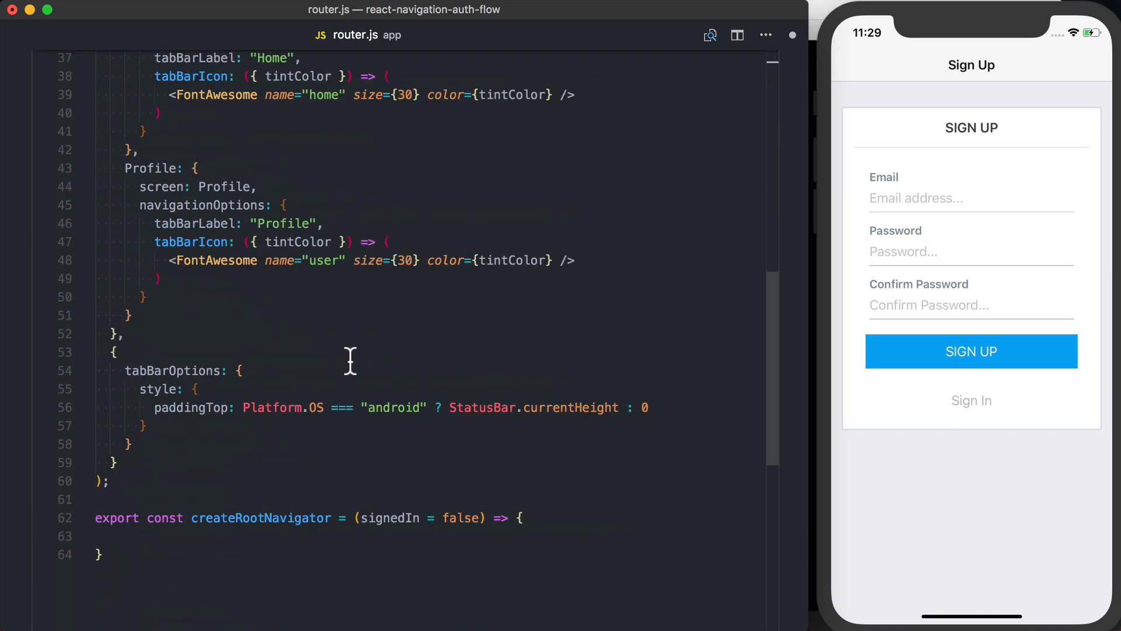
Return a SwitchNavigator with SignedIn and SignedOut screen routes from createRootNavigator
scroll(down, 3)
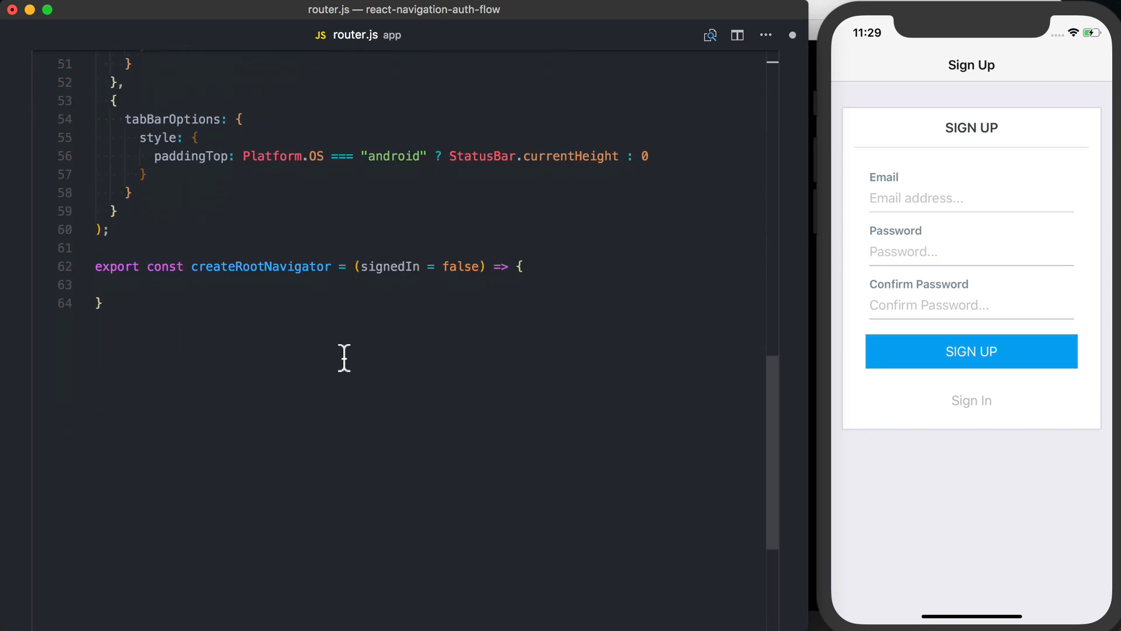
click(111, 286)
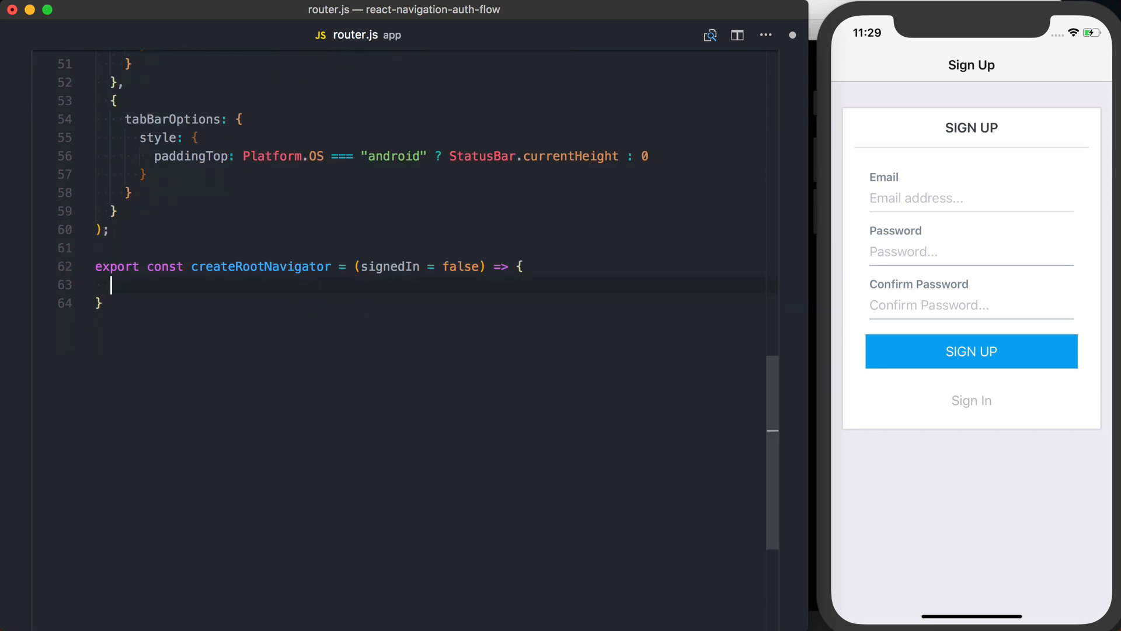
text(return SwitchNavigator()
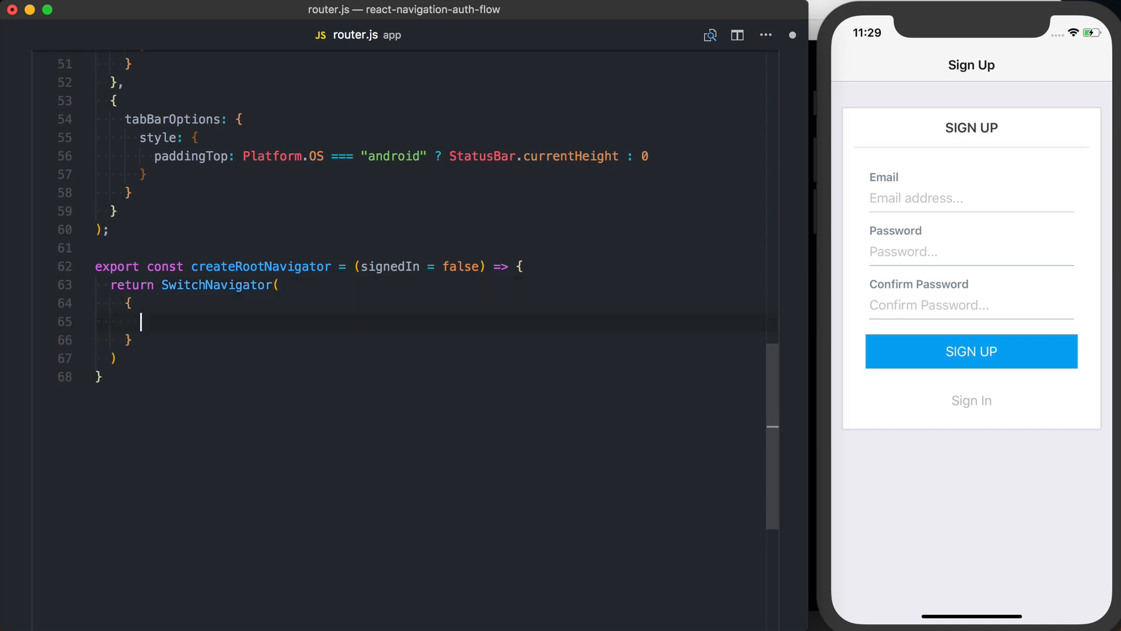
text(Sig)
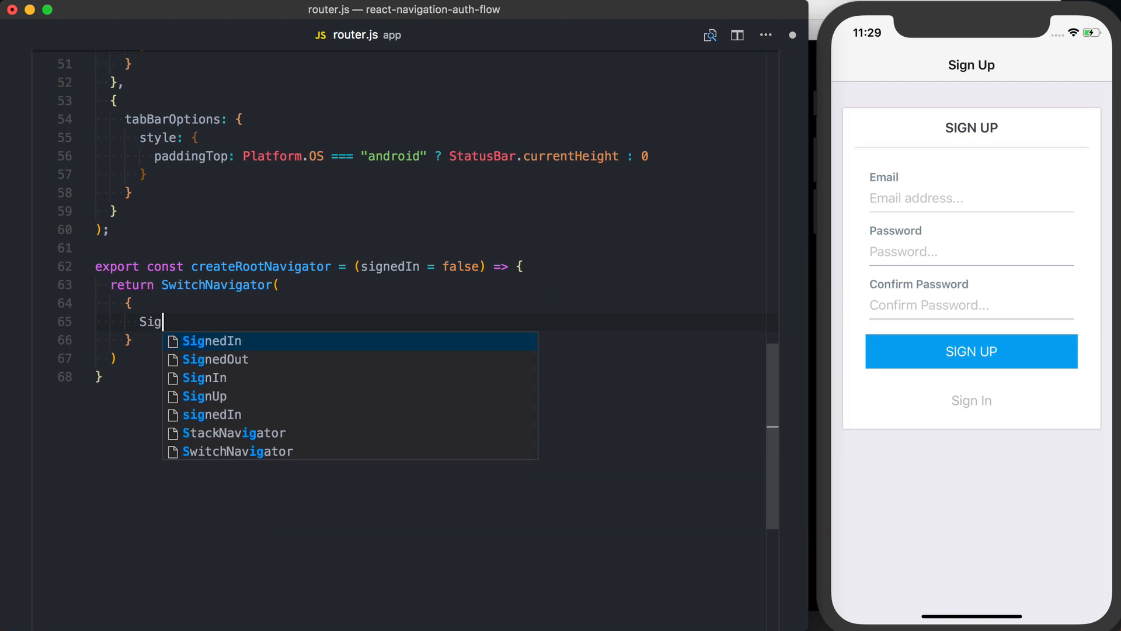
key(Tab)
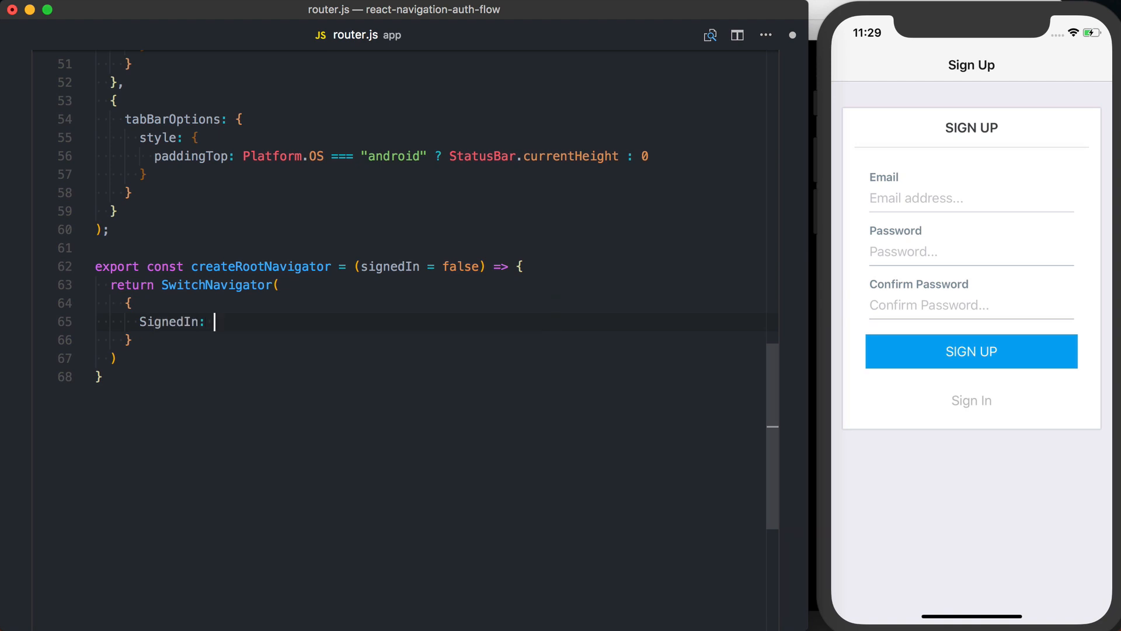
text({ screen)
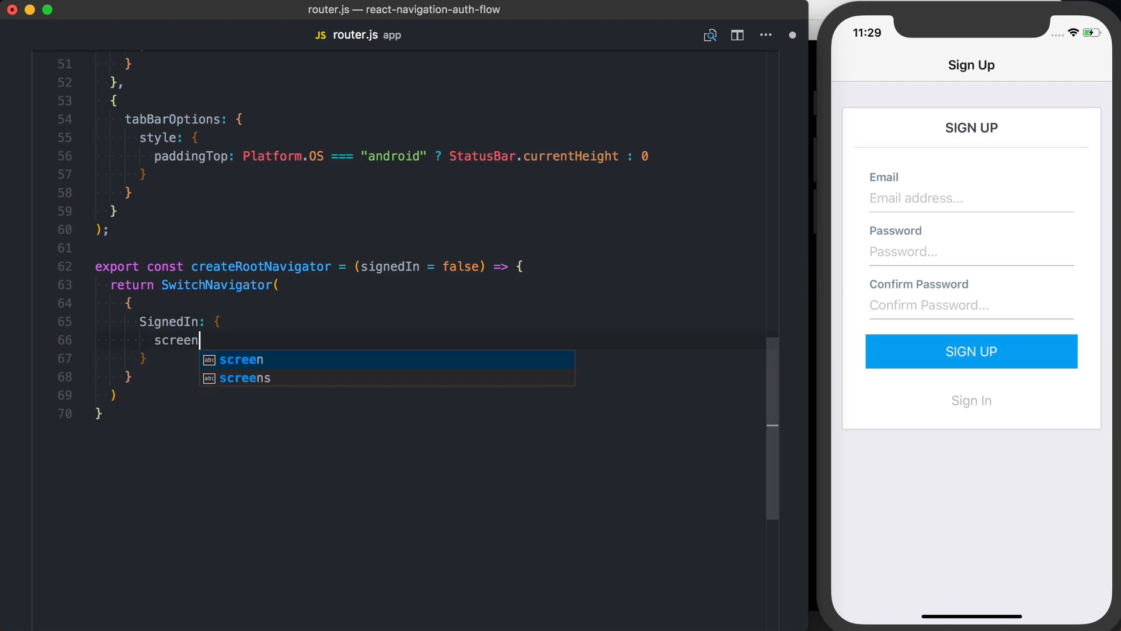
text(: SignedIn,)
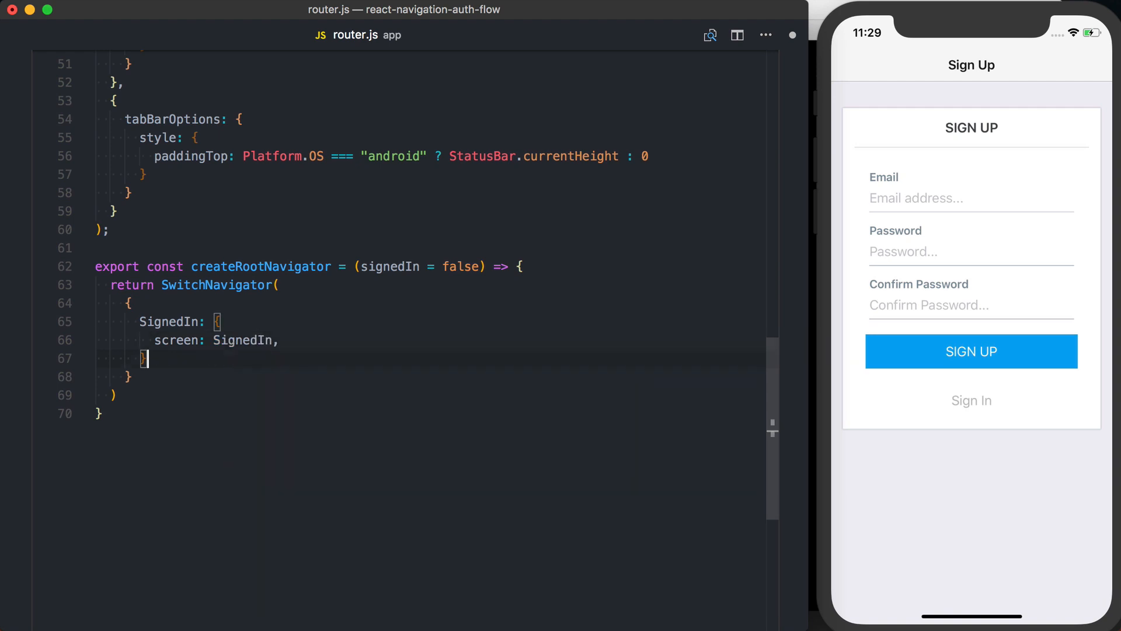
text(SignedOut: {)
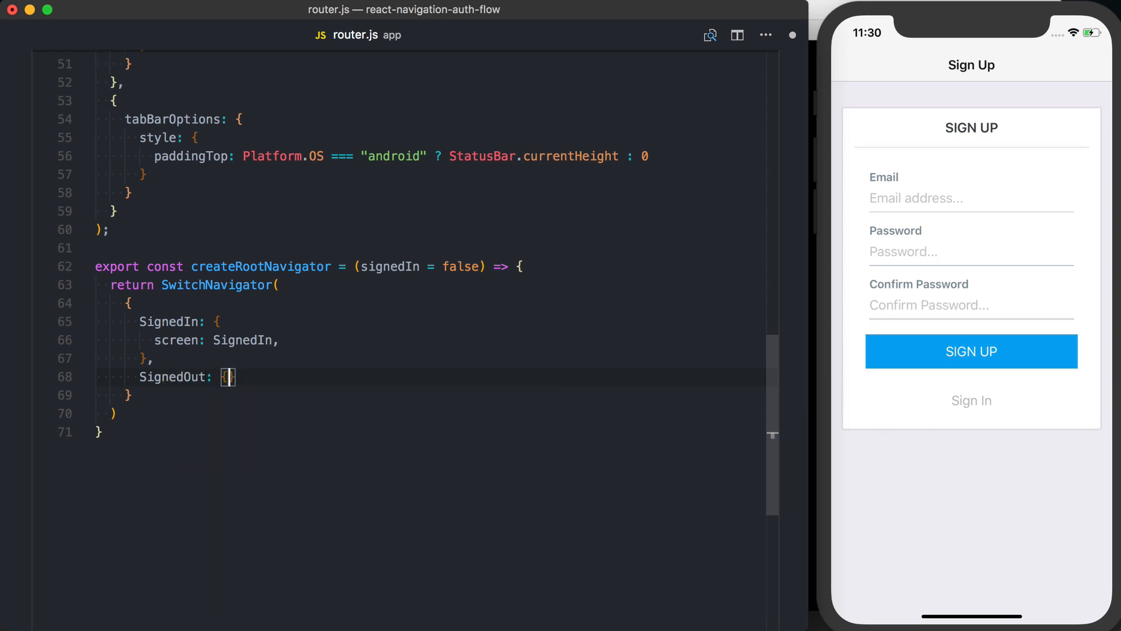
text(screen: SignedOut)
click(433, 396)
text(,)
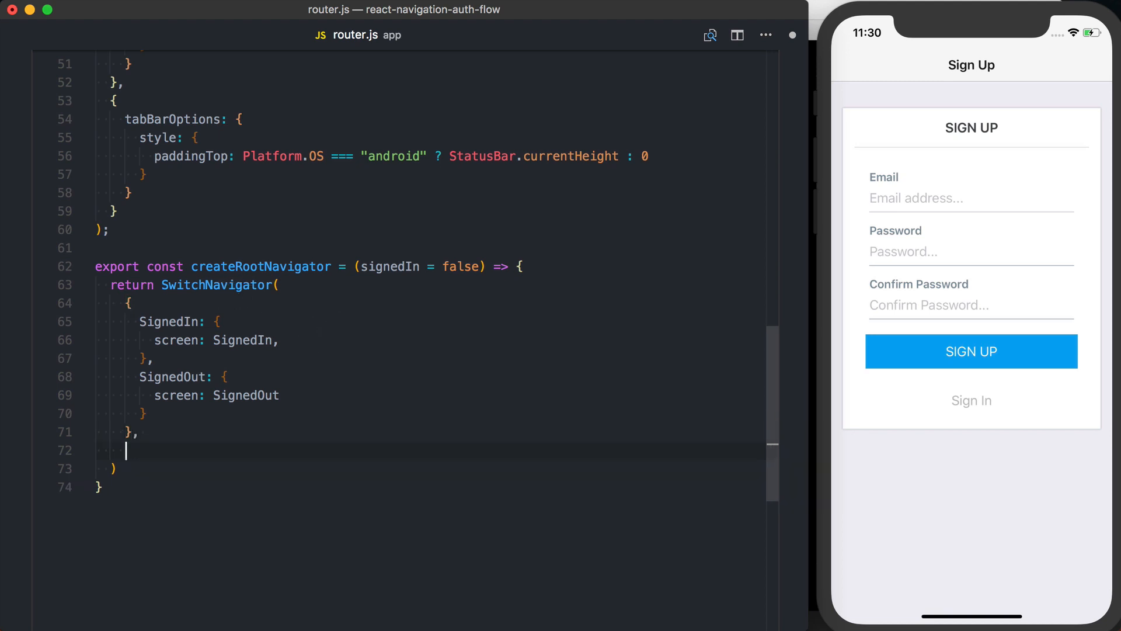
Add the options object with initialRouteName: signedIn ? "SignedIn" : "SignedOut"
text({)
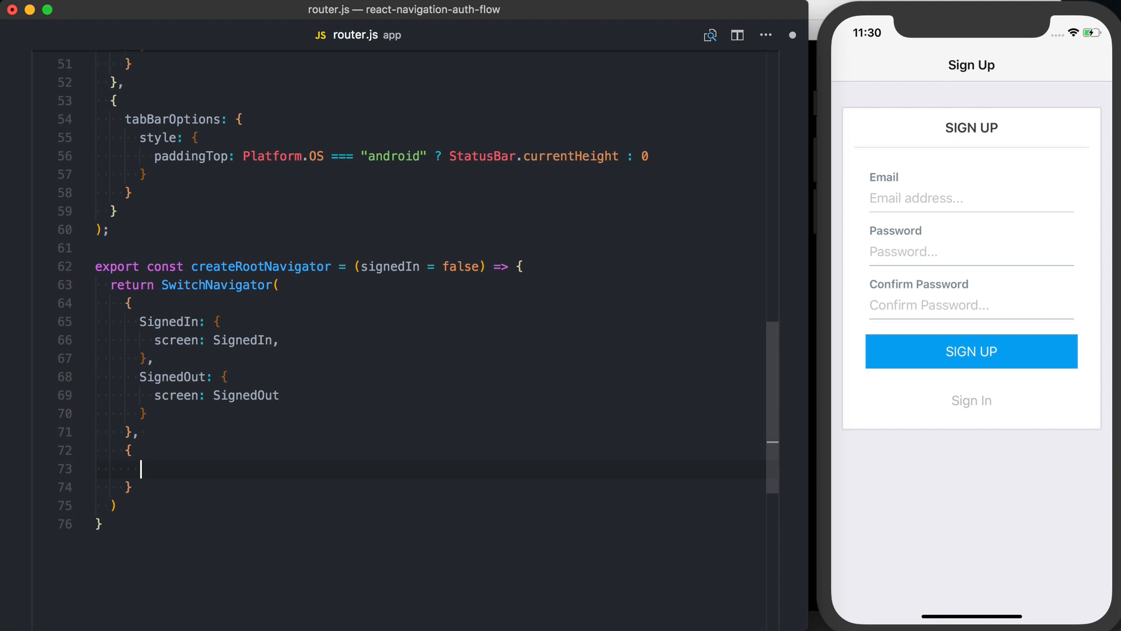
text(initialRouteName:)
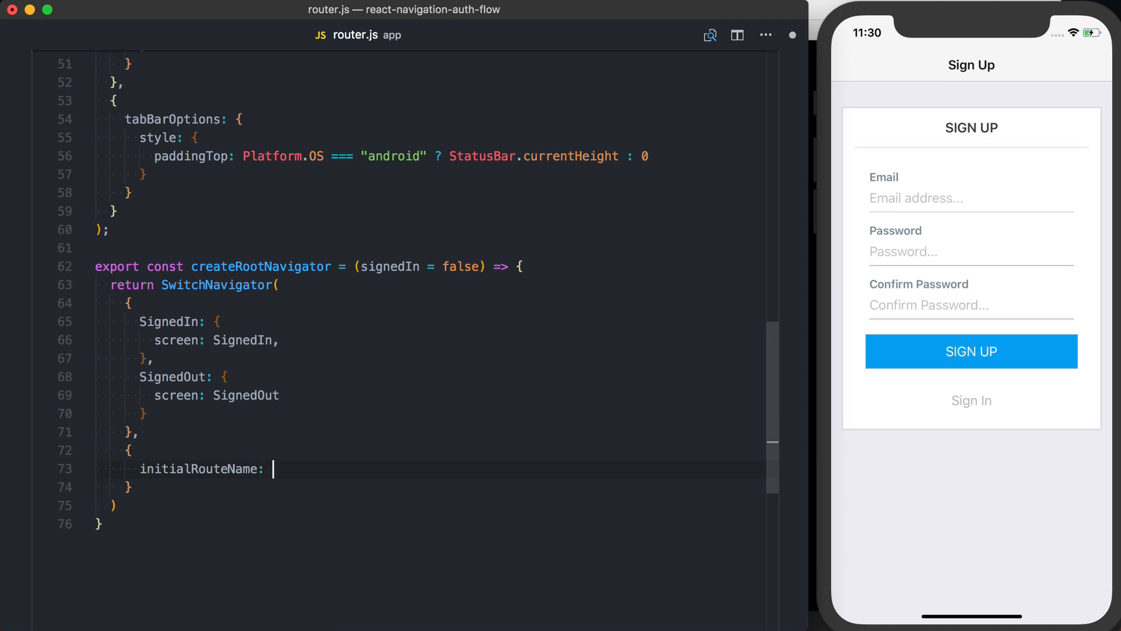
text(signedIn ? ")
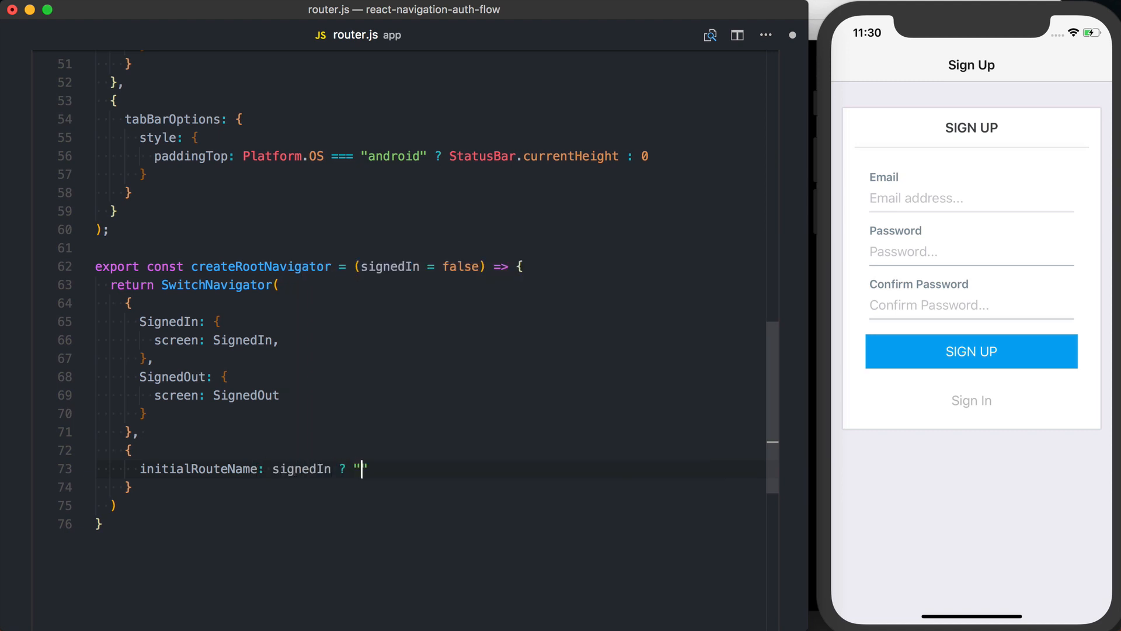
text(SignedIn)
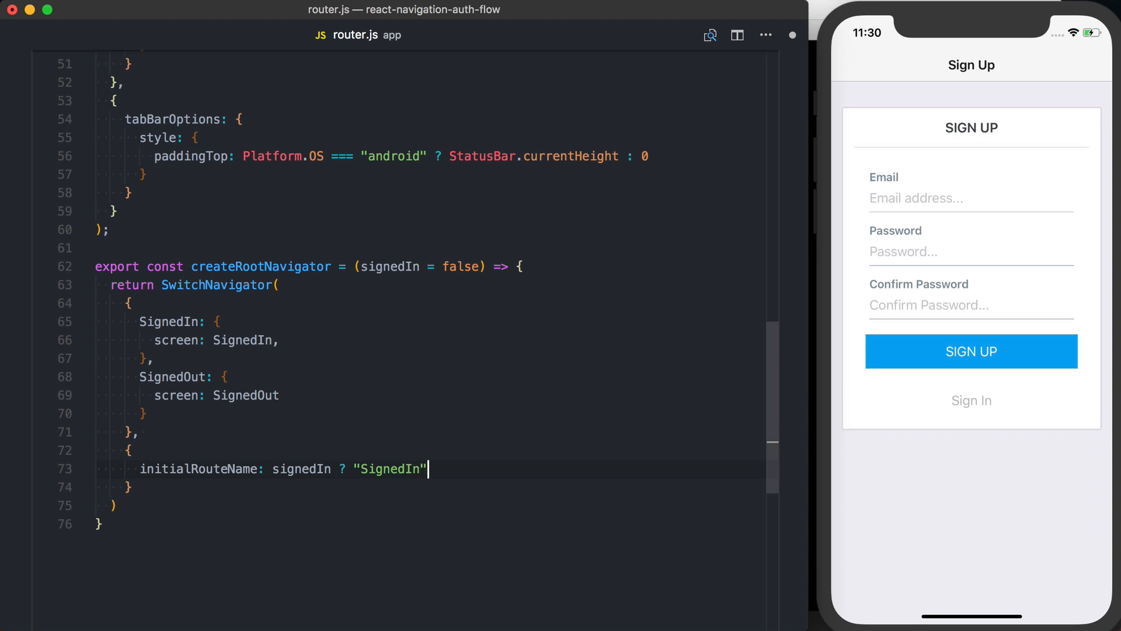
text(: "SIgn)
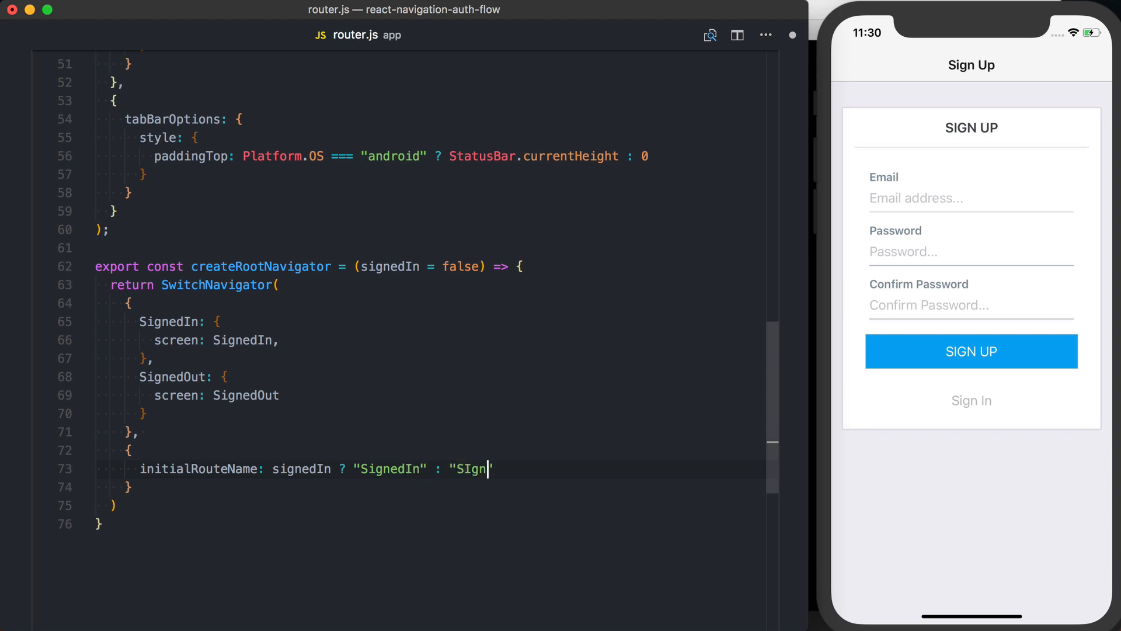
text(SignedOut)
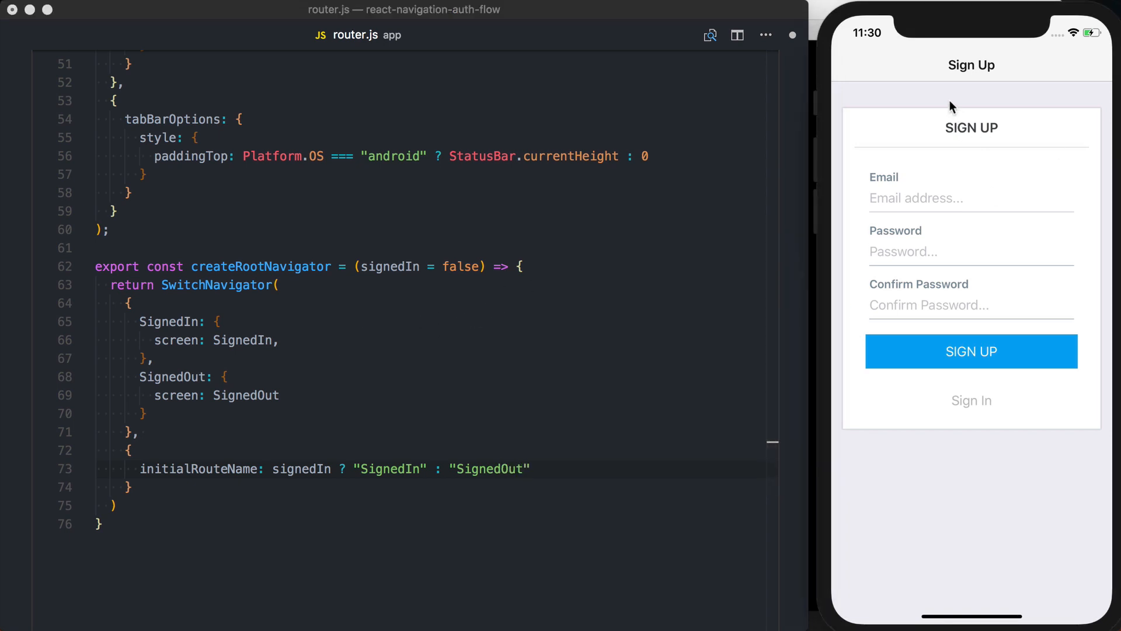
mouse_move(858, 138)
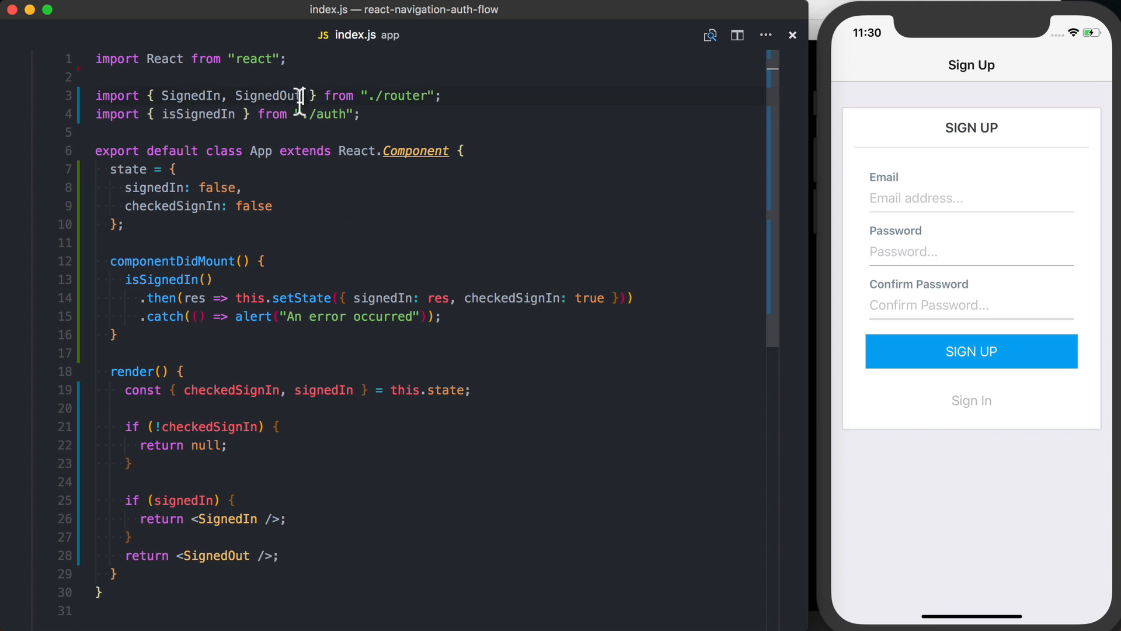
Import createRootNavigator in index.js and return const Layout = createRootNavigator(signedIn)
text(cr)
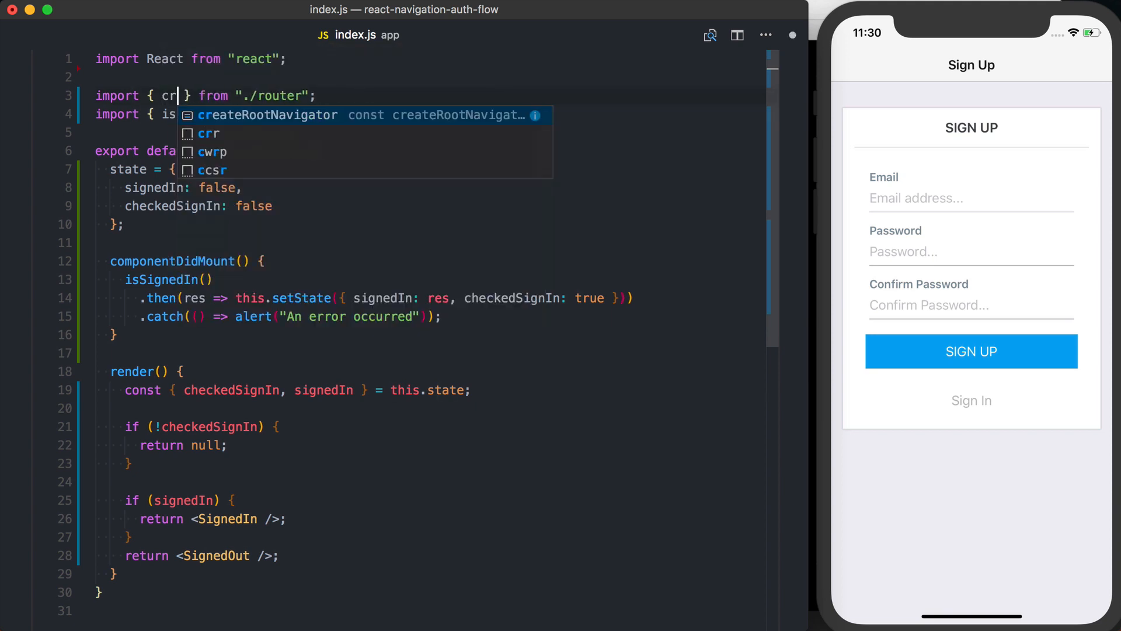
key(Tab)
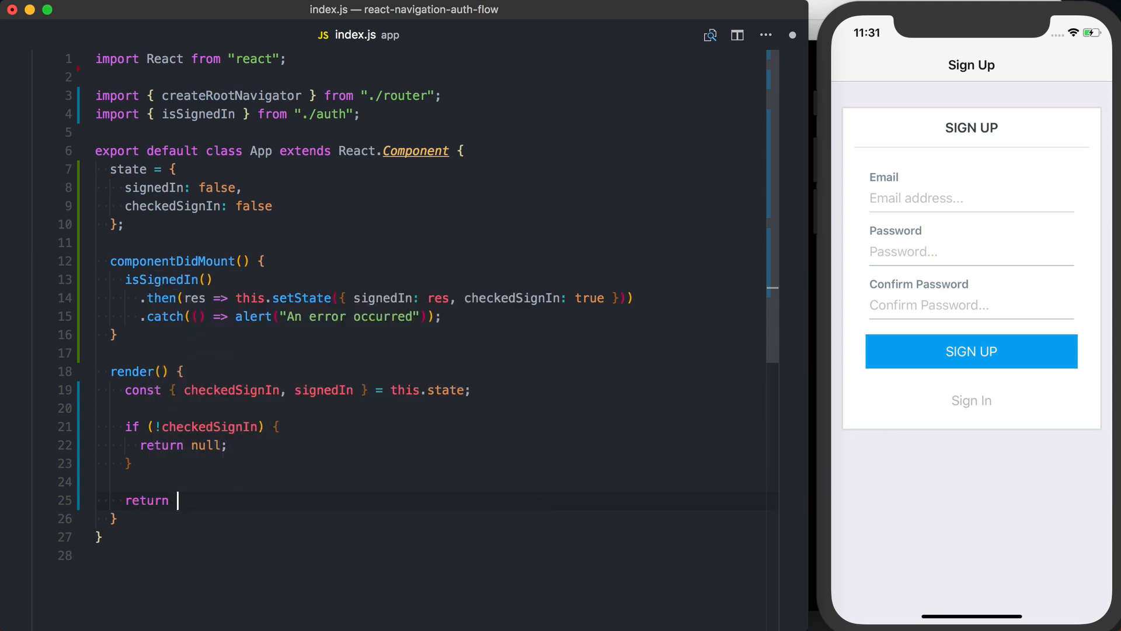
text(createRootNavigator)
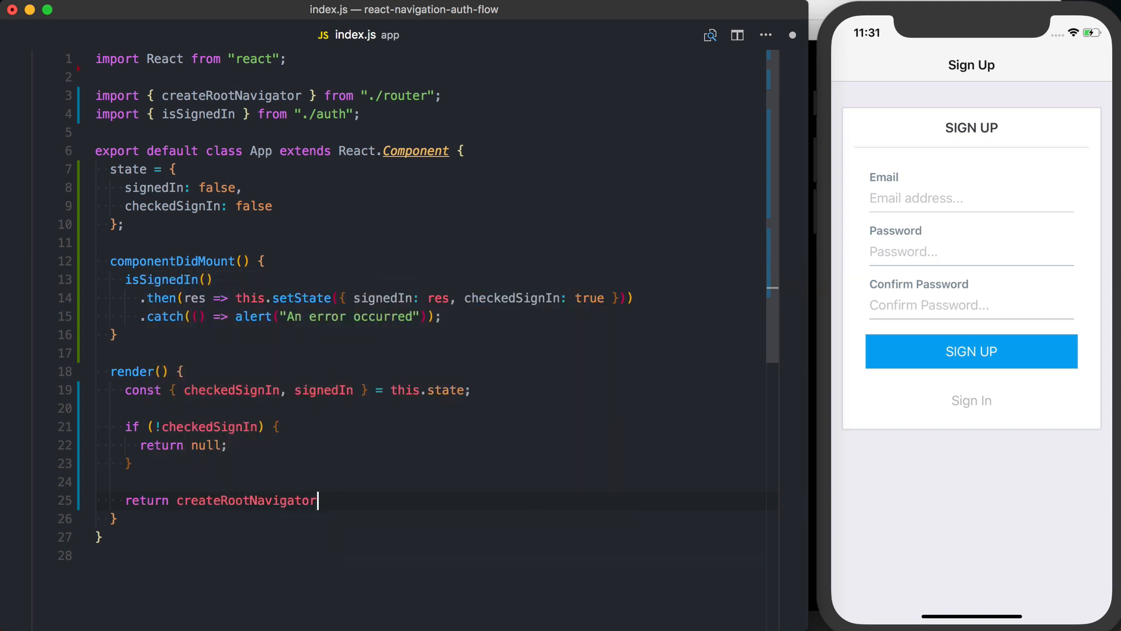
text((signedIn);)
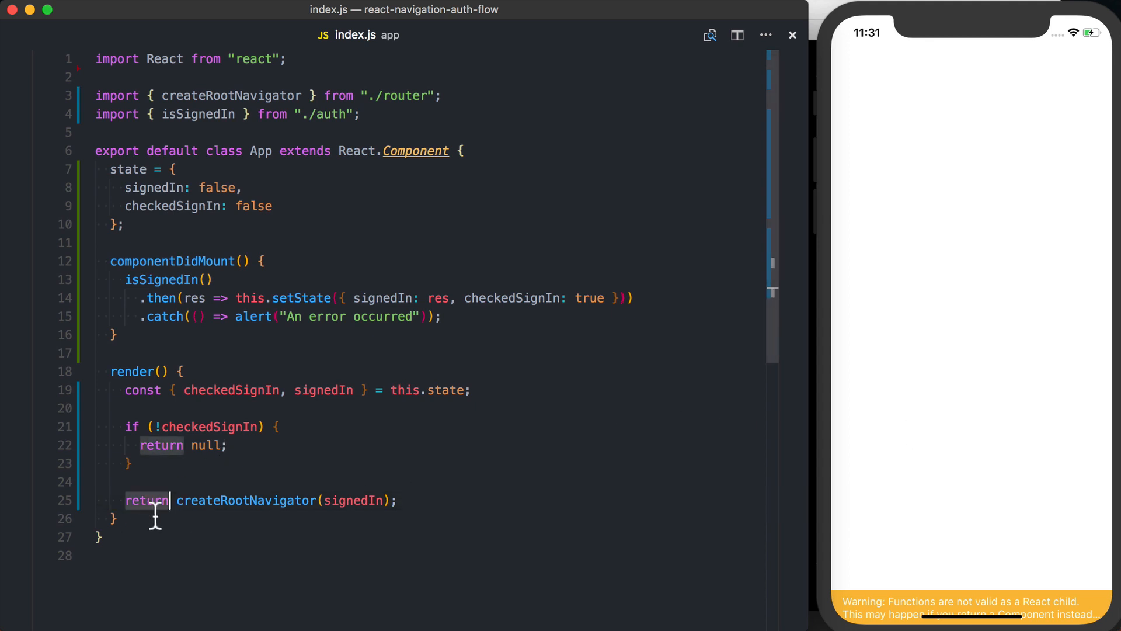
text(const Layout =)
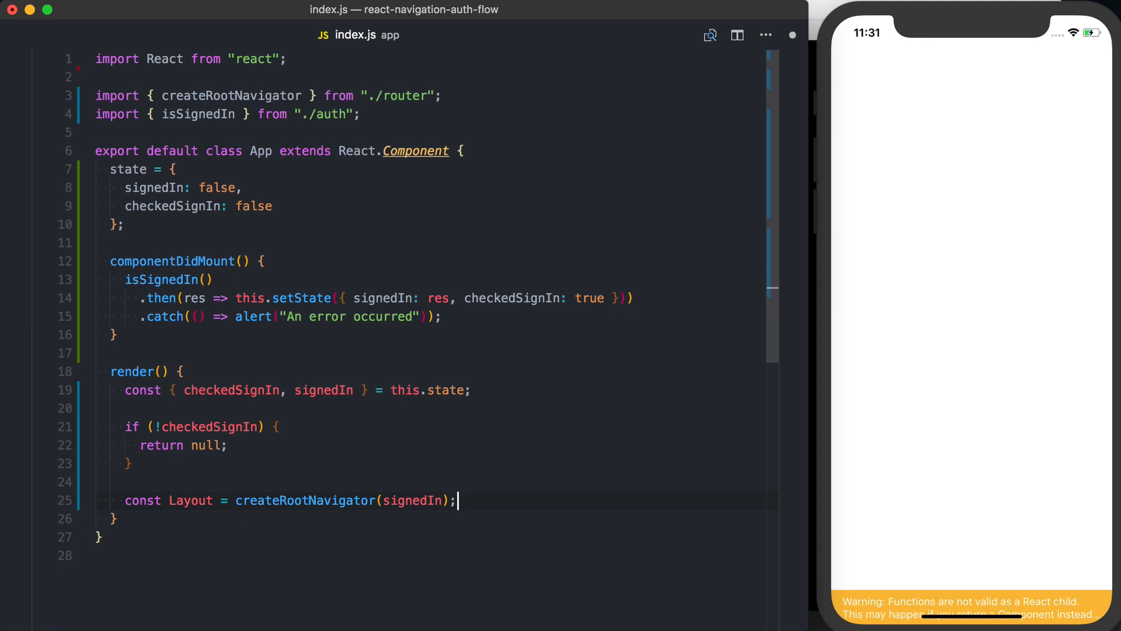
text(return <Layout />;)
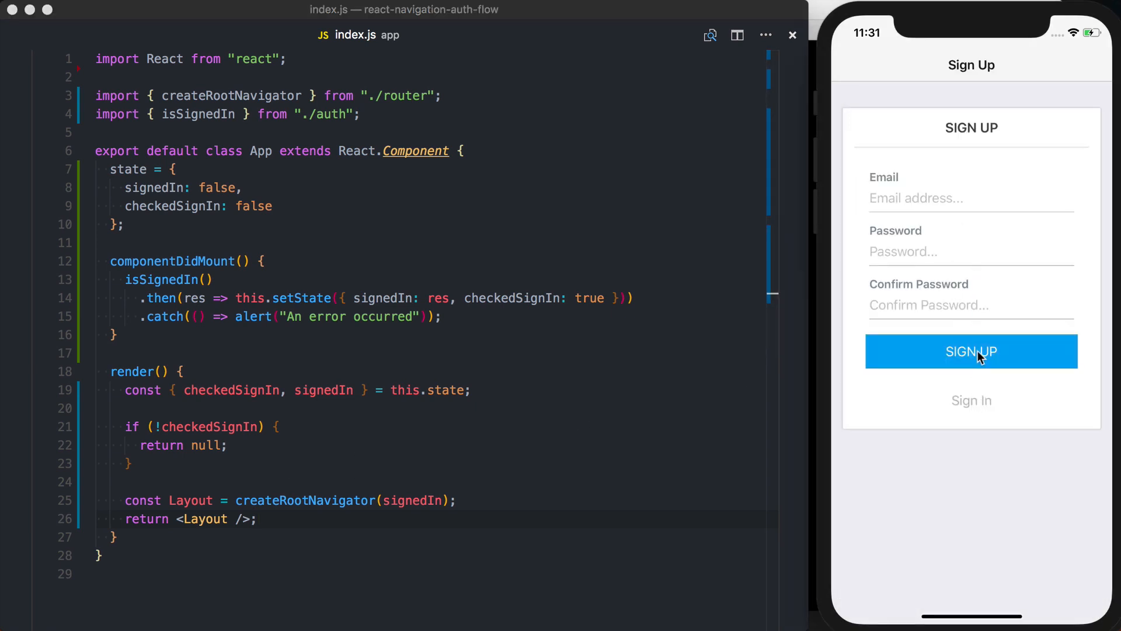
Sign up, open Profile and sign out in the app, then bring up Quick Open
click(971, 351)
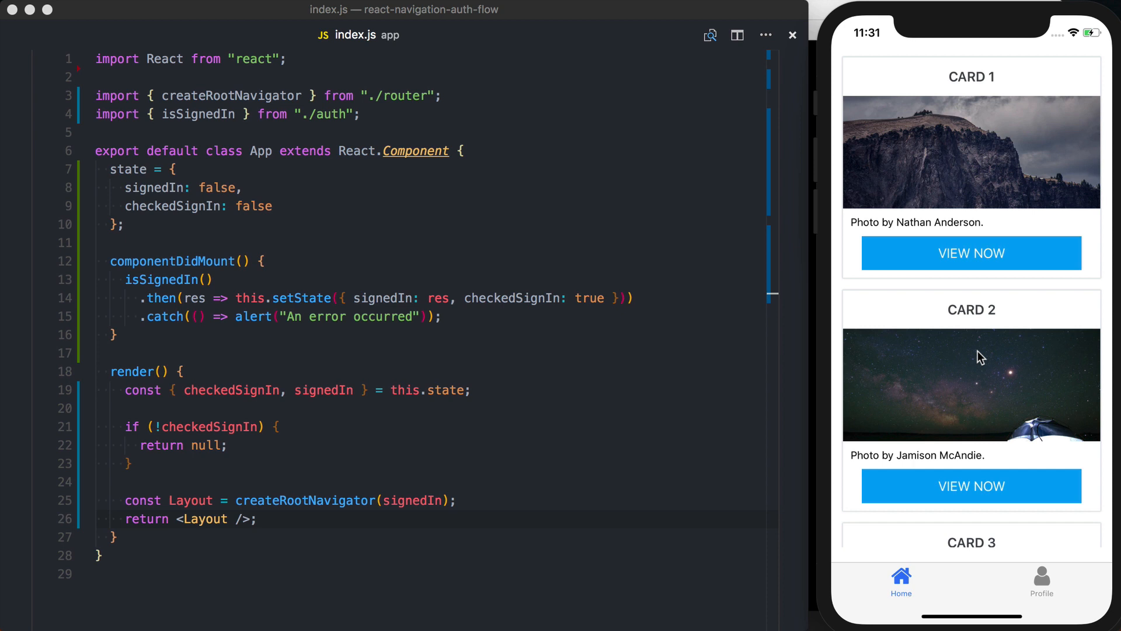
click(1042, 580)
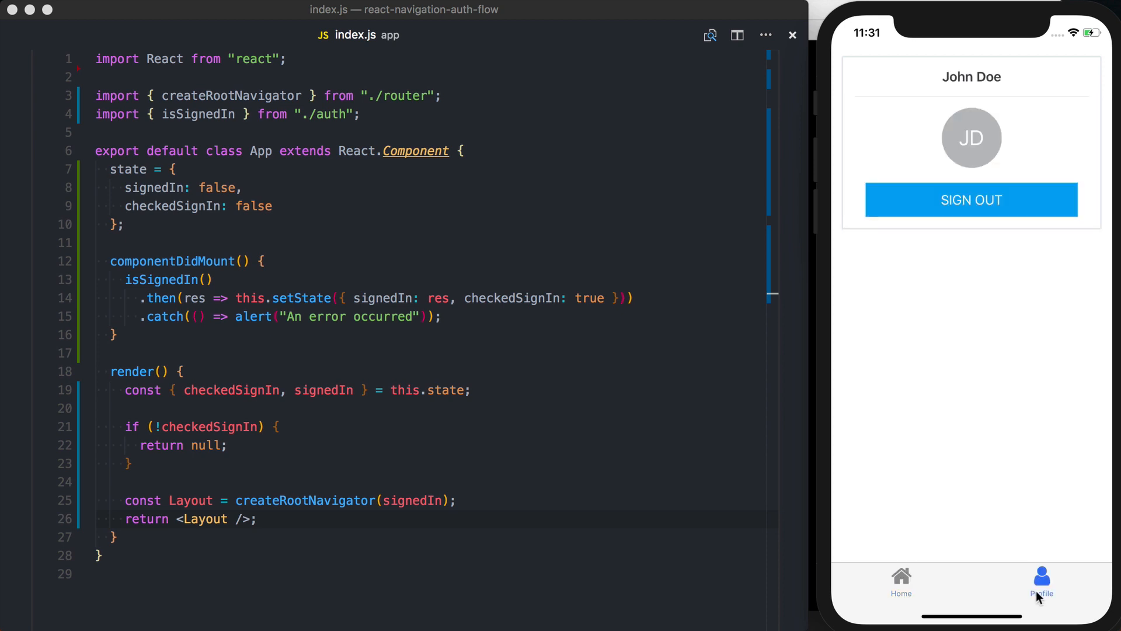
click(971, 200)
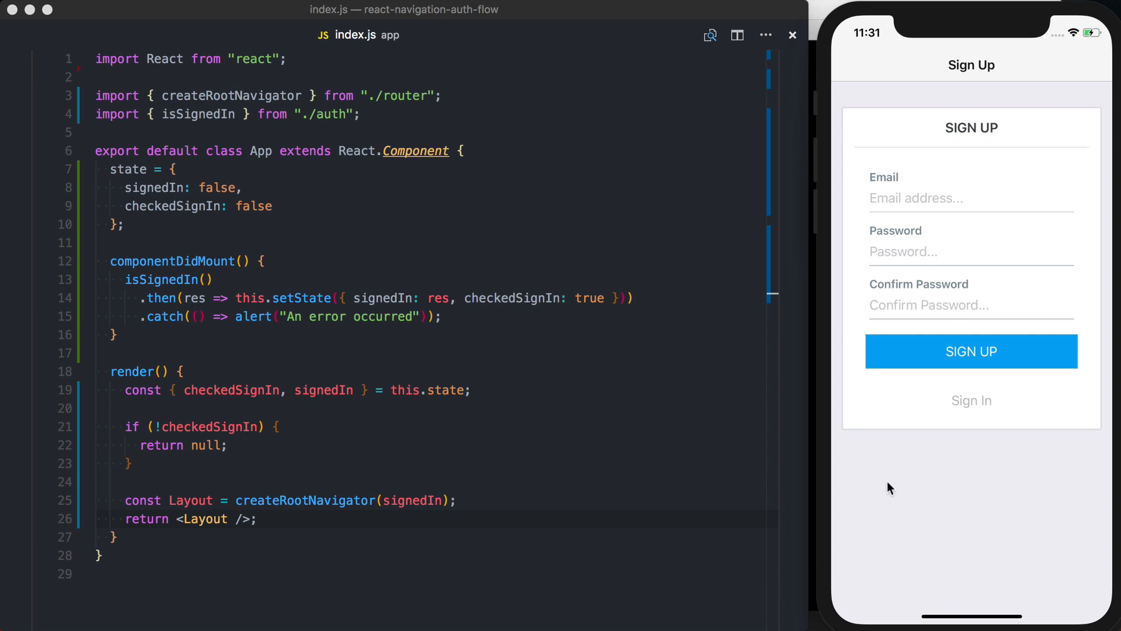
key(cmd+p)
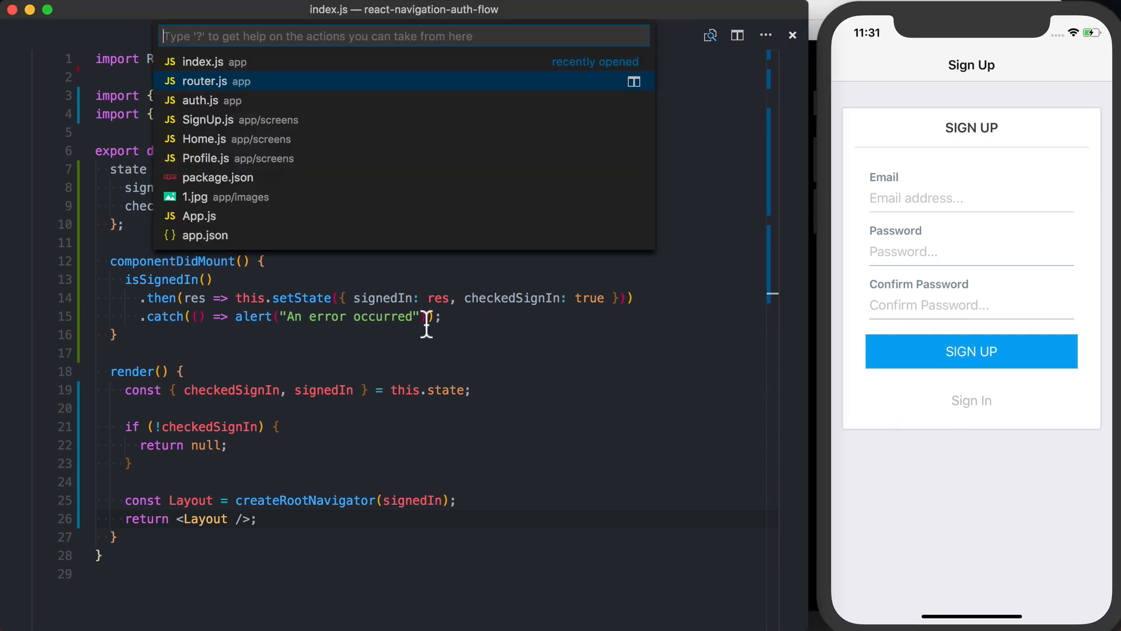
In SignUp.js, chain .then(() => navigation.navigate("SignedIn")) onto onSignIn in onPress
click(207, 119)
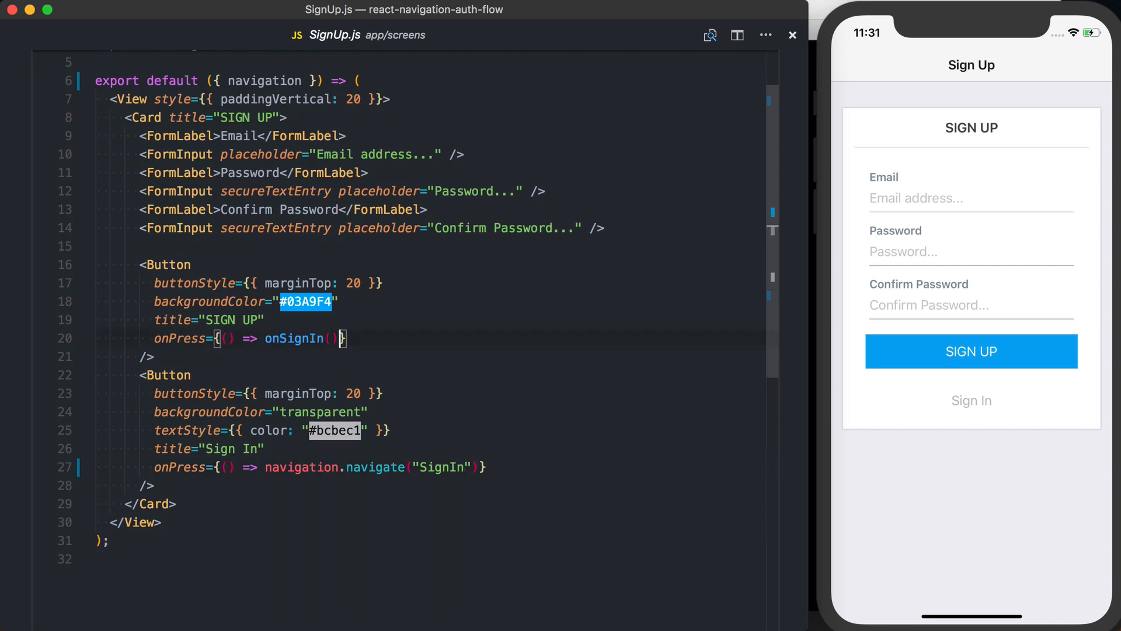
text(.then())
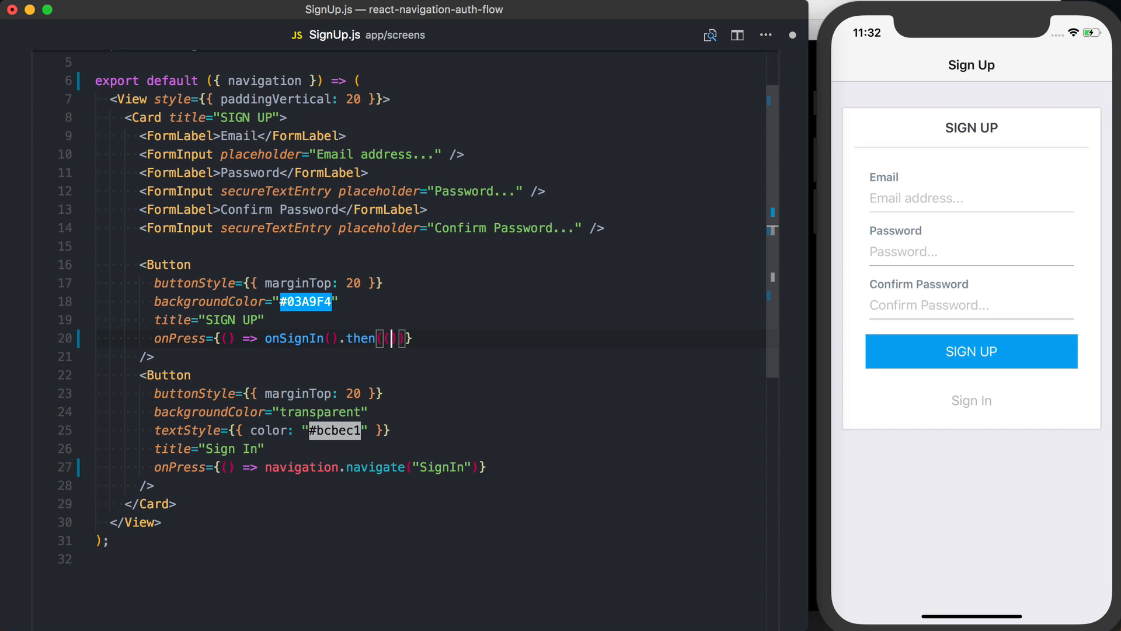
text(() =>)
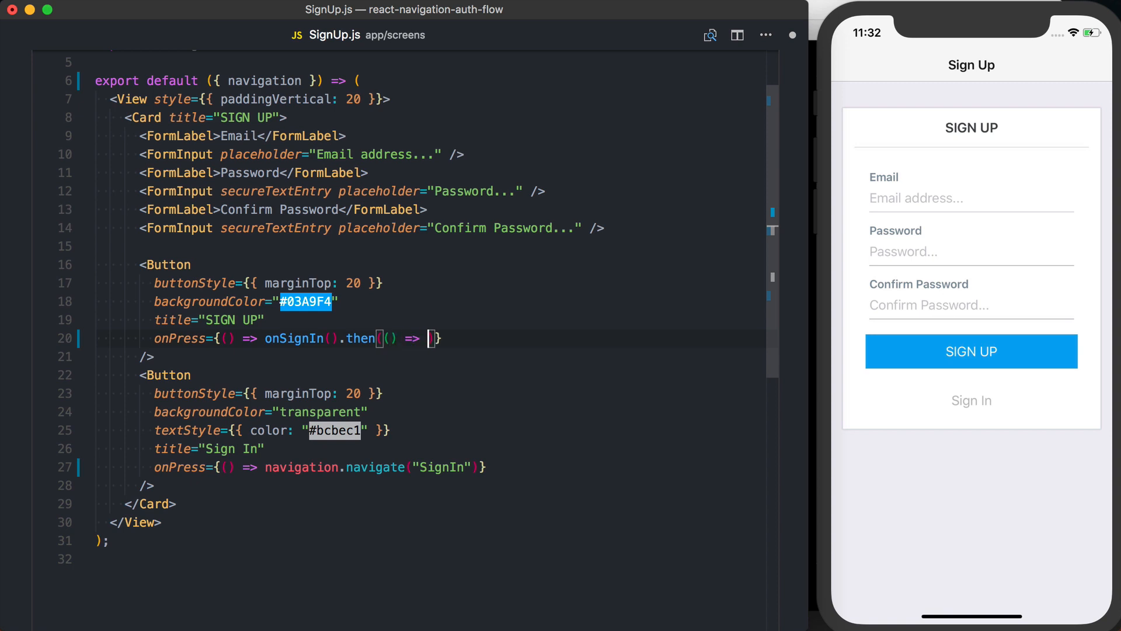
text(navigation.navigate('Signed)
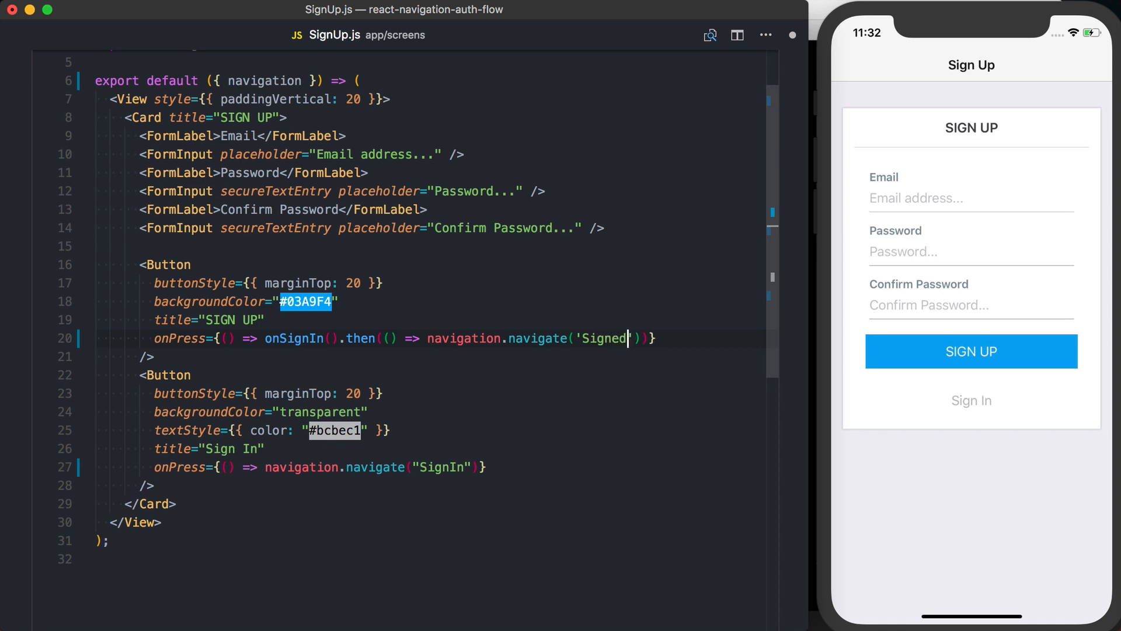
text(In)
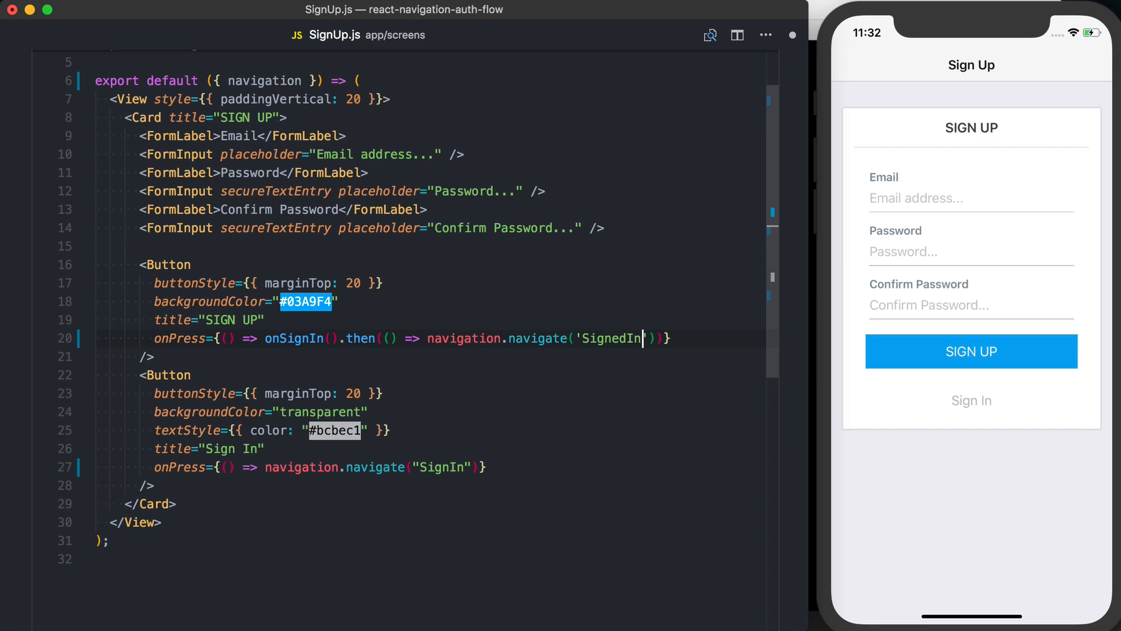
text(Sign)
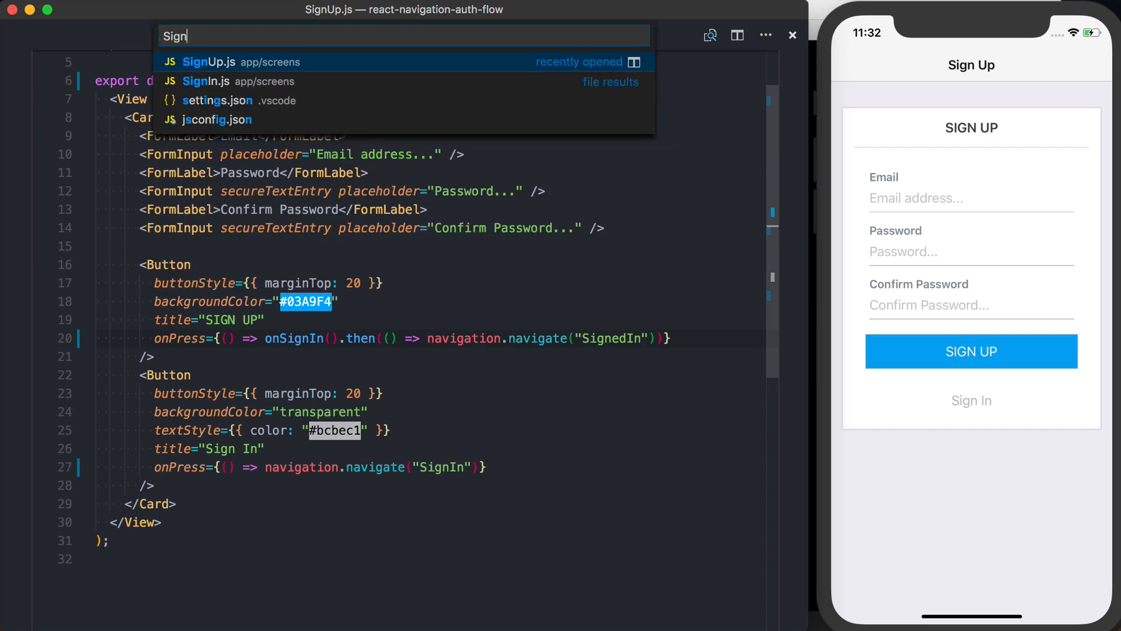
In SignIn.js, chain navigation.navigate("SignedIn") after onSignIn and retest the app
click(207, 80)
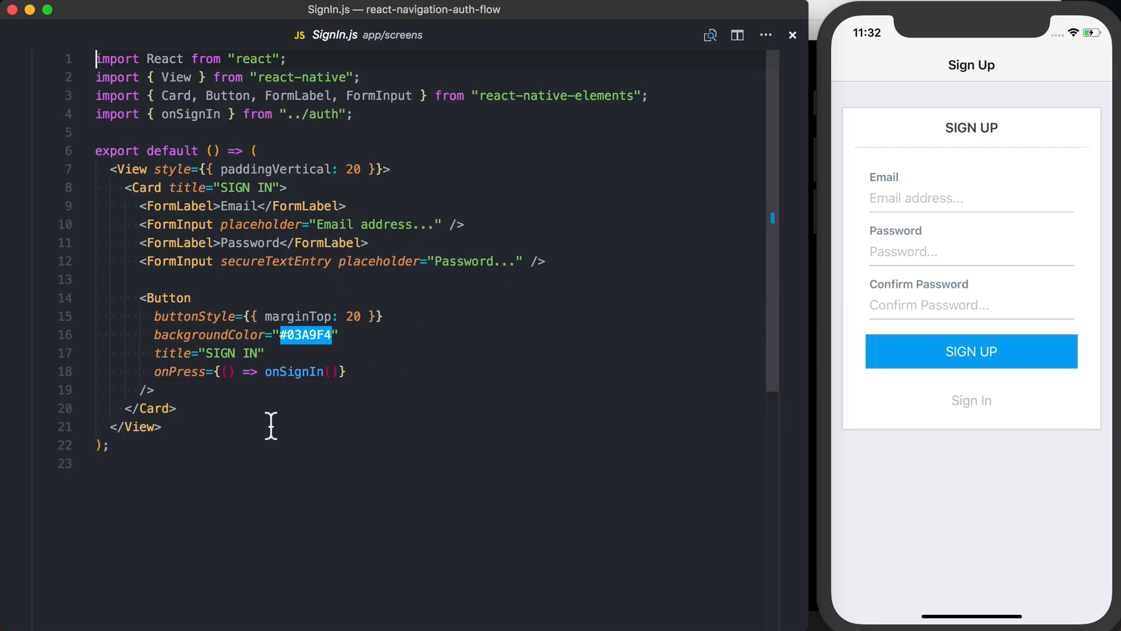
text(.then())
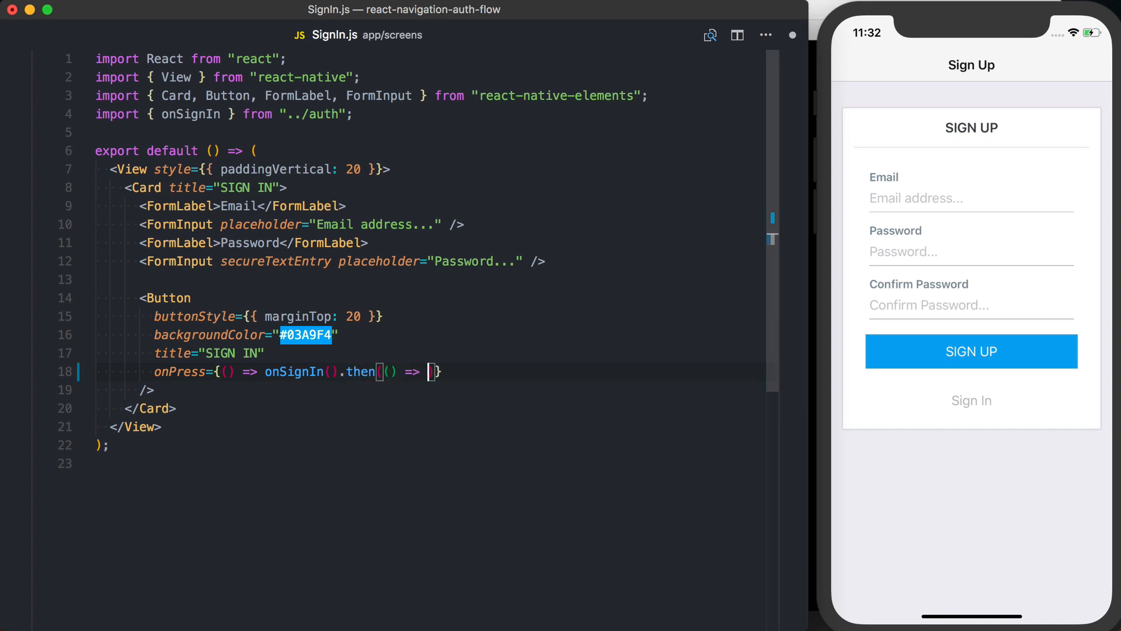
text(navigation.navigate("SignedIn)
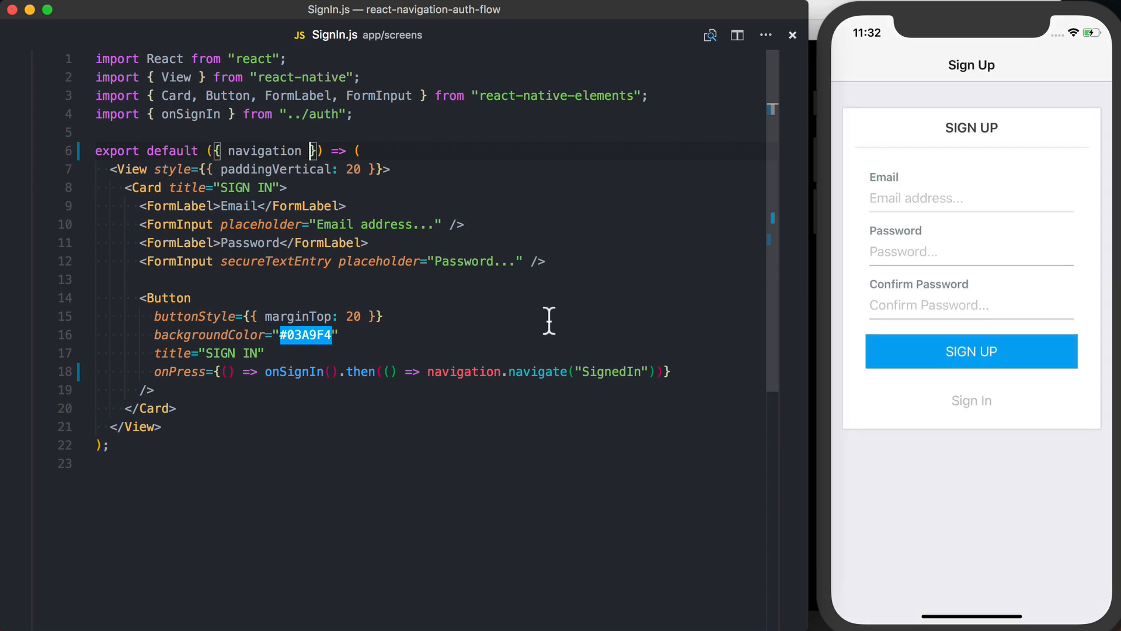
click(972, 351)
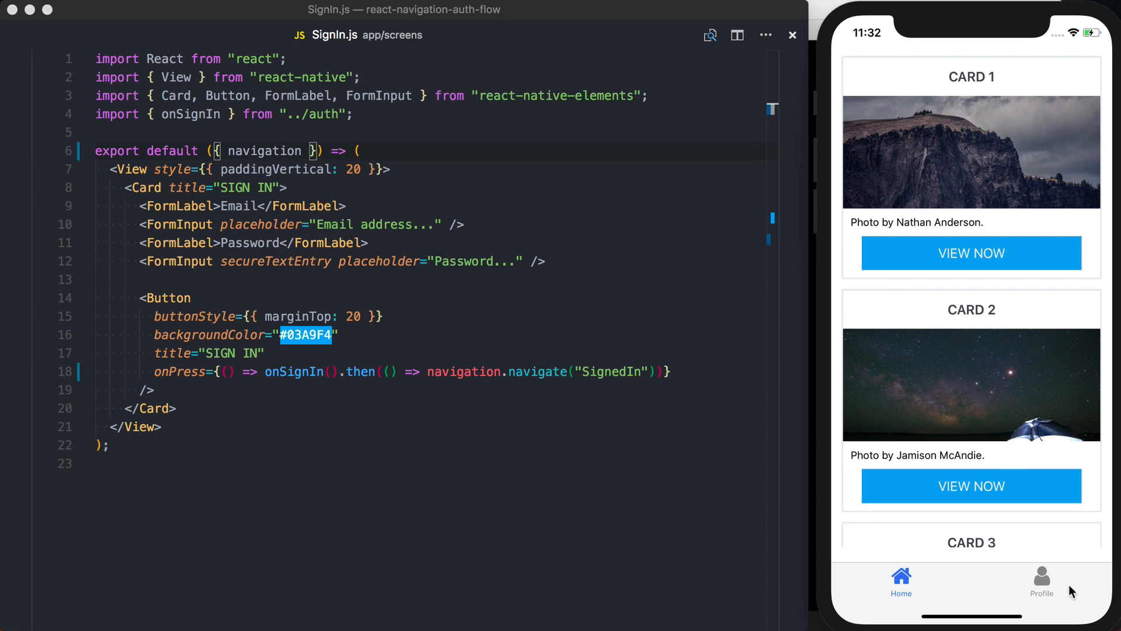
text(Pro)
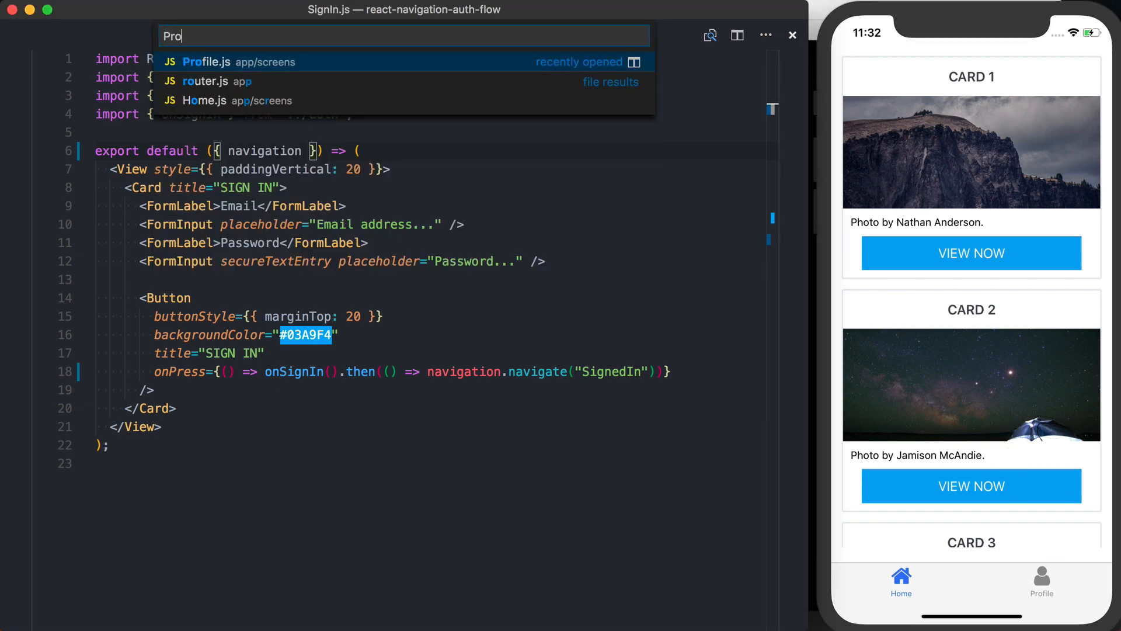
In Profile.js, take { navigation } as props and navigate to SignedOut after onSignOut resolves
click(207, 62)
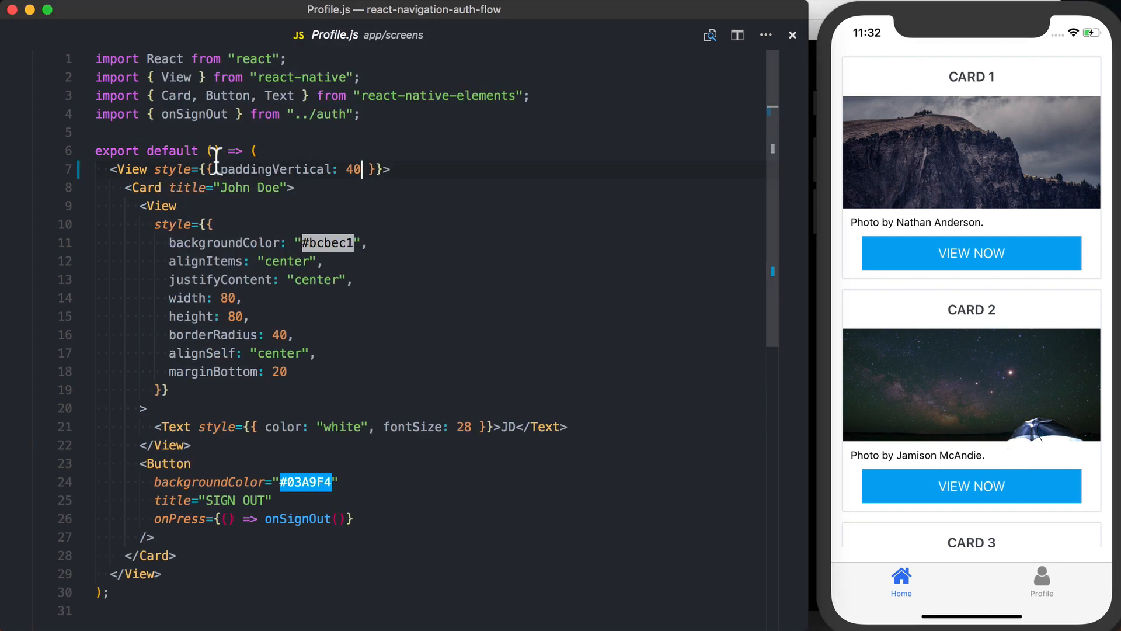
text({ navigation })
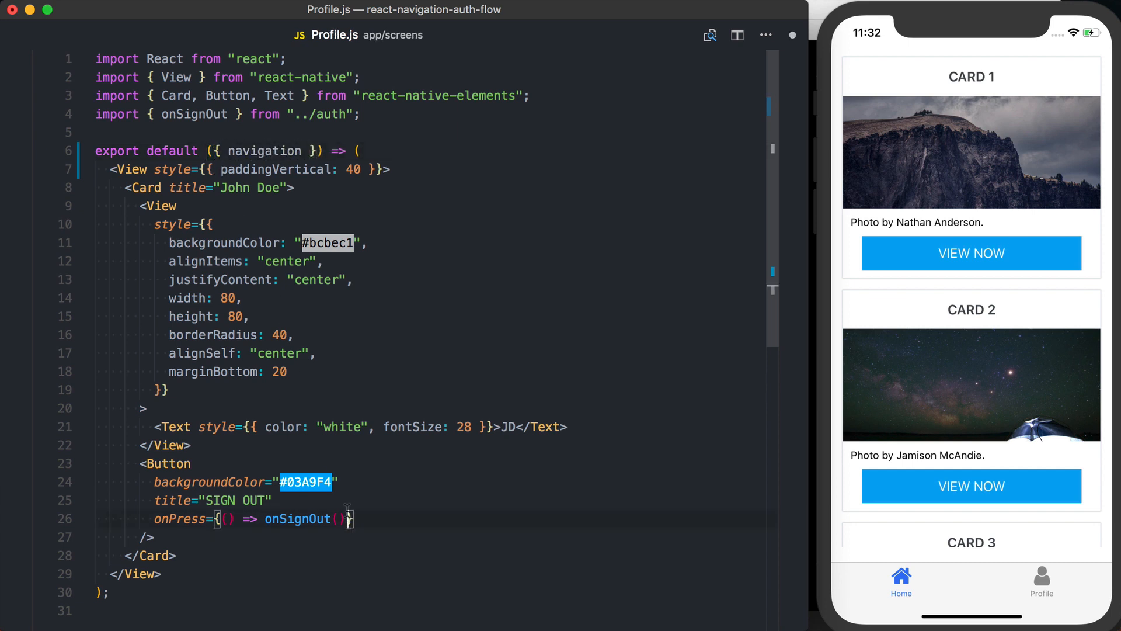
text(.then(() =>)
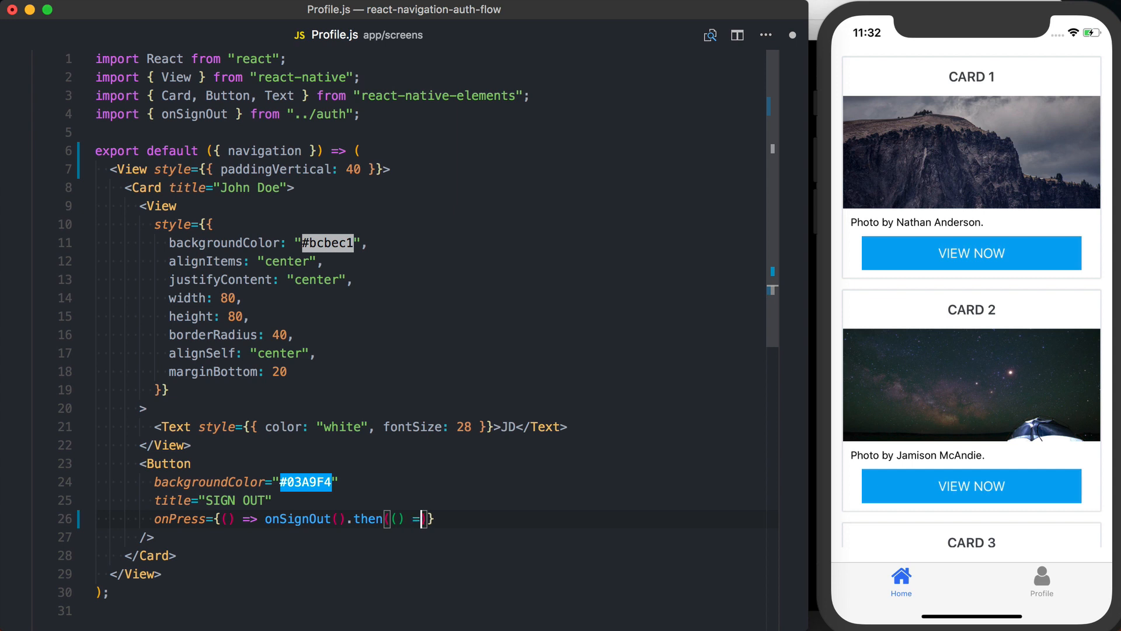
text(navigation.navigate("SignedOut)
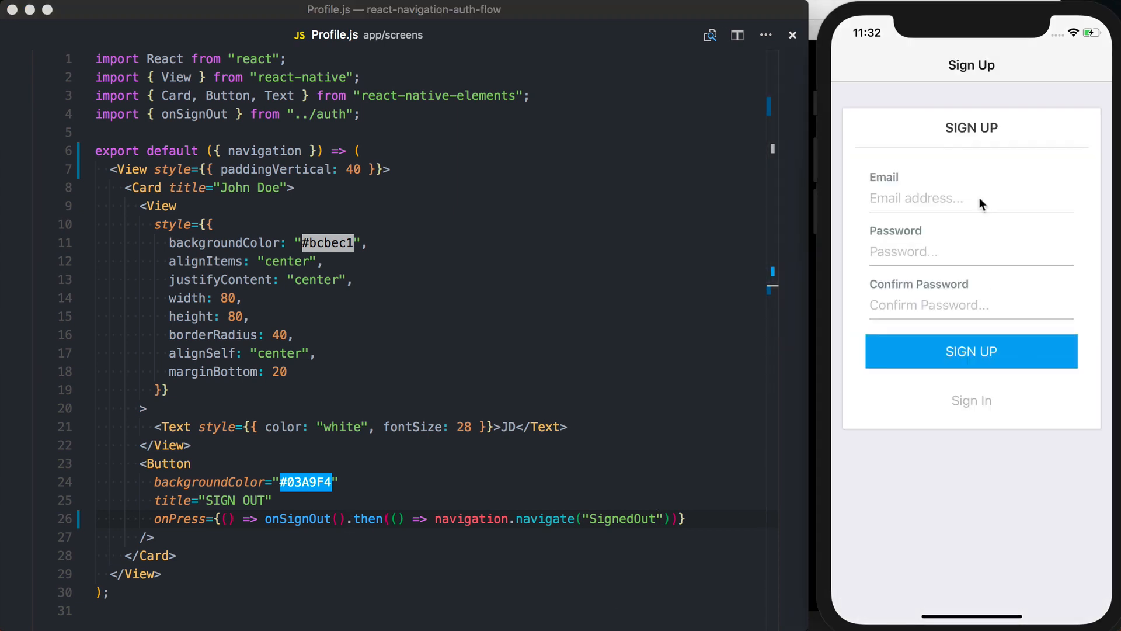
mouse_move(981, 410)
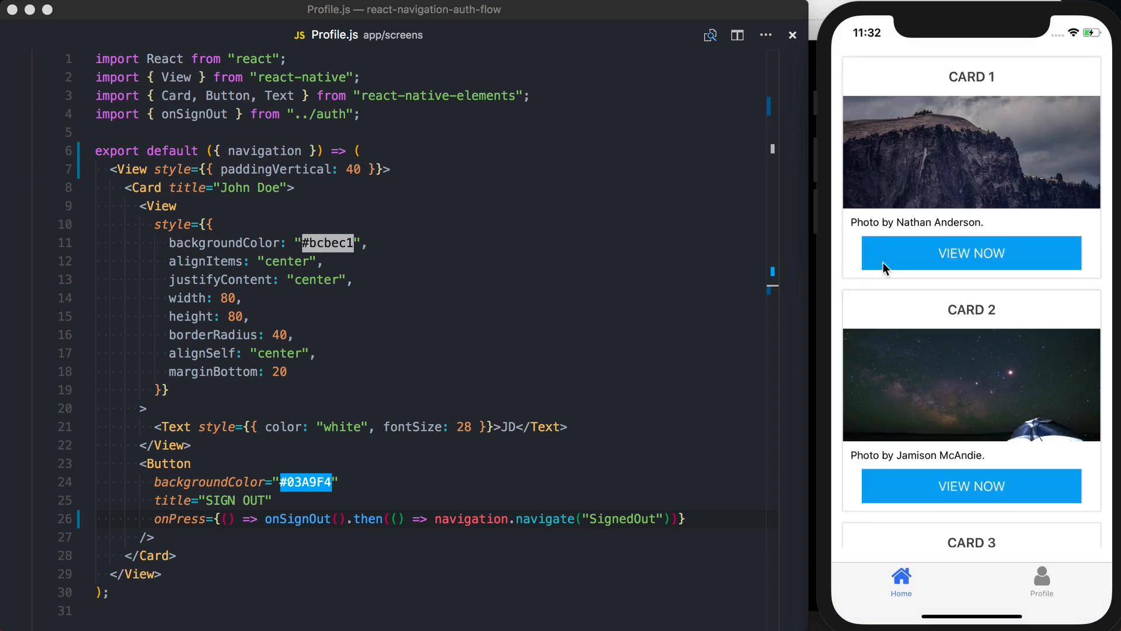
mouse_move(858, 274)
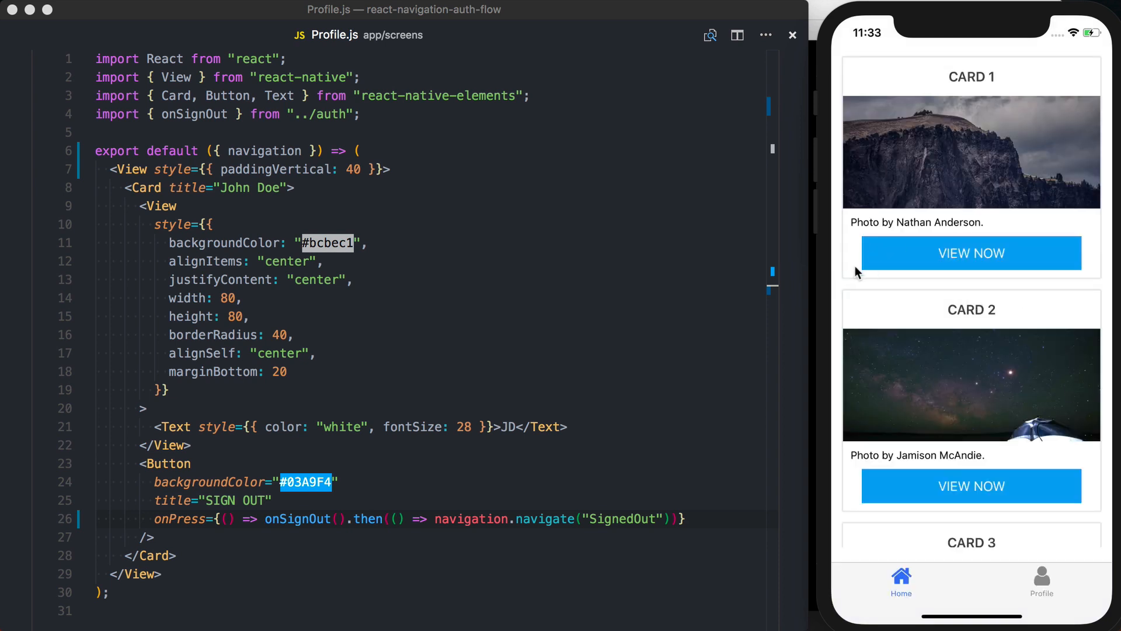